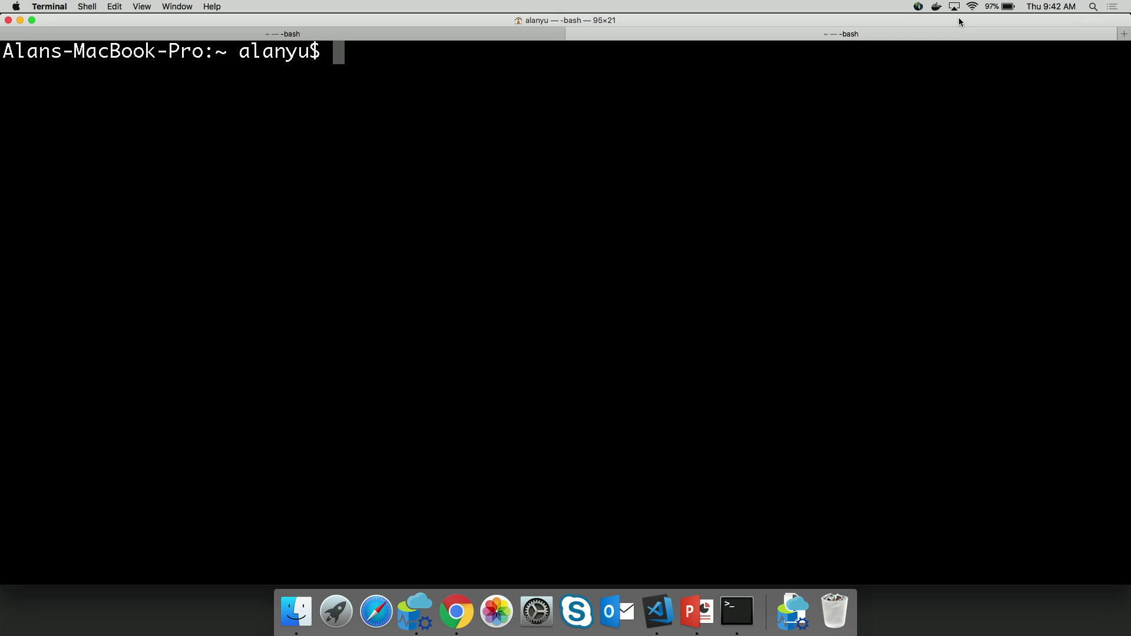
Launch sqlcmd and connect to the server as user sa
text(sqlcmd -)
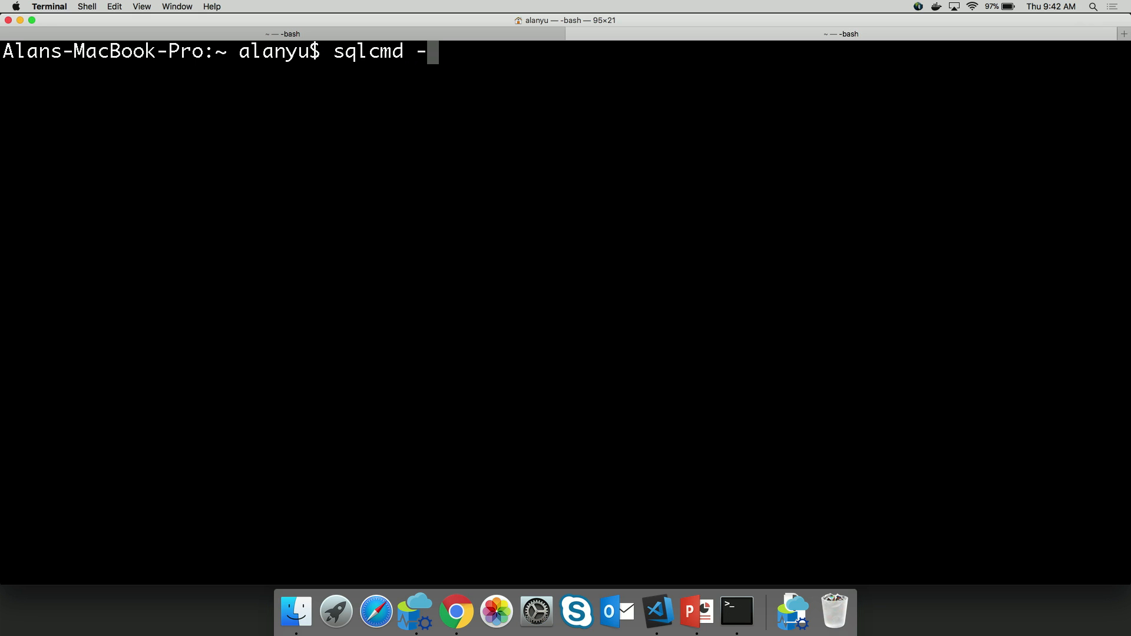
text(U sa)
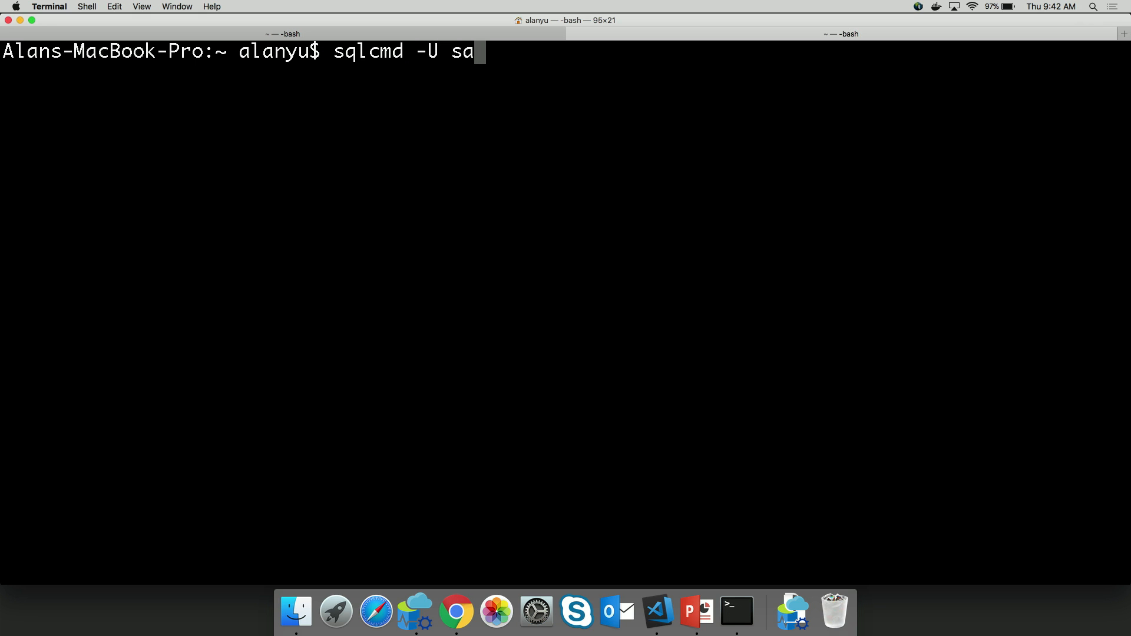
key(Return)
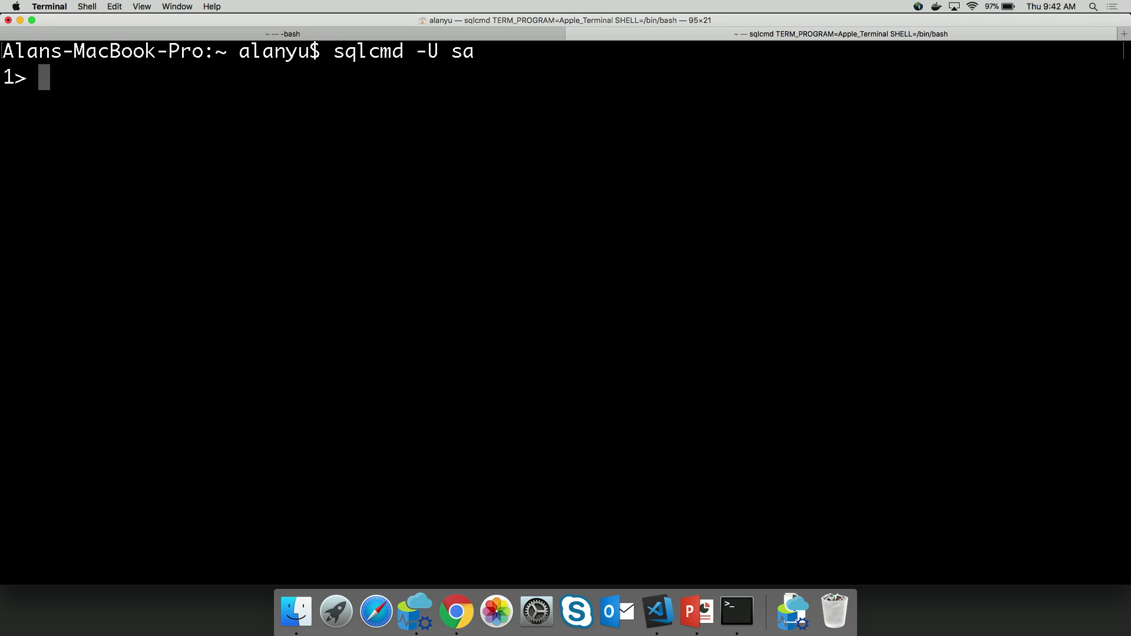
Run 'select * from sys.database' with go, which returns an incorrect-syntax error
text(sel)
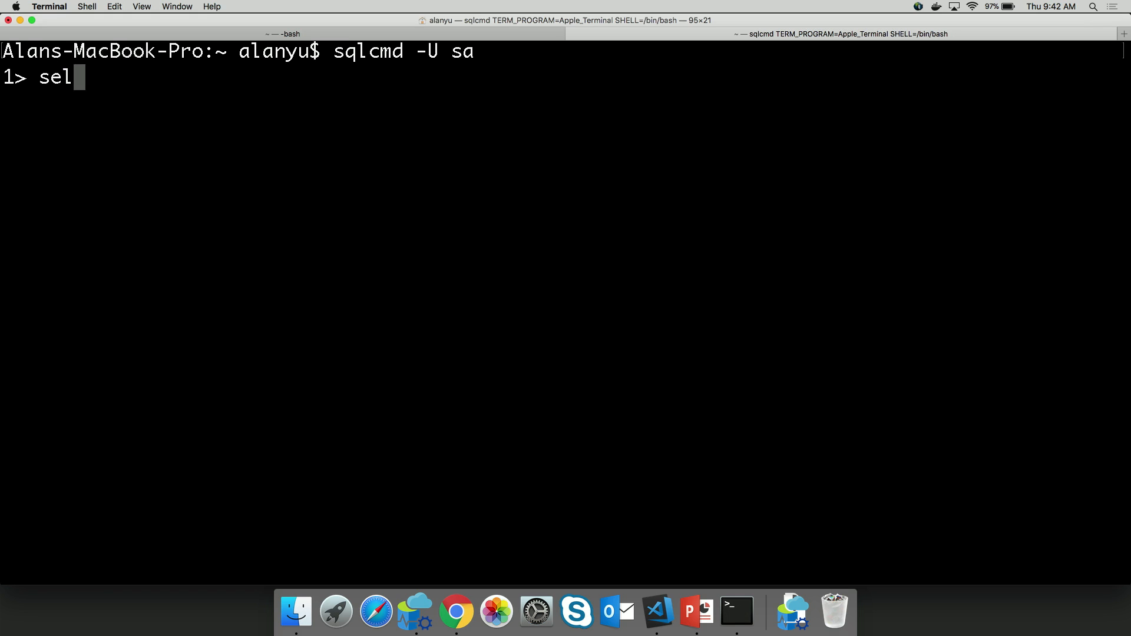
text(ect *)
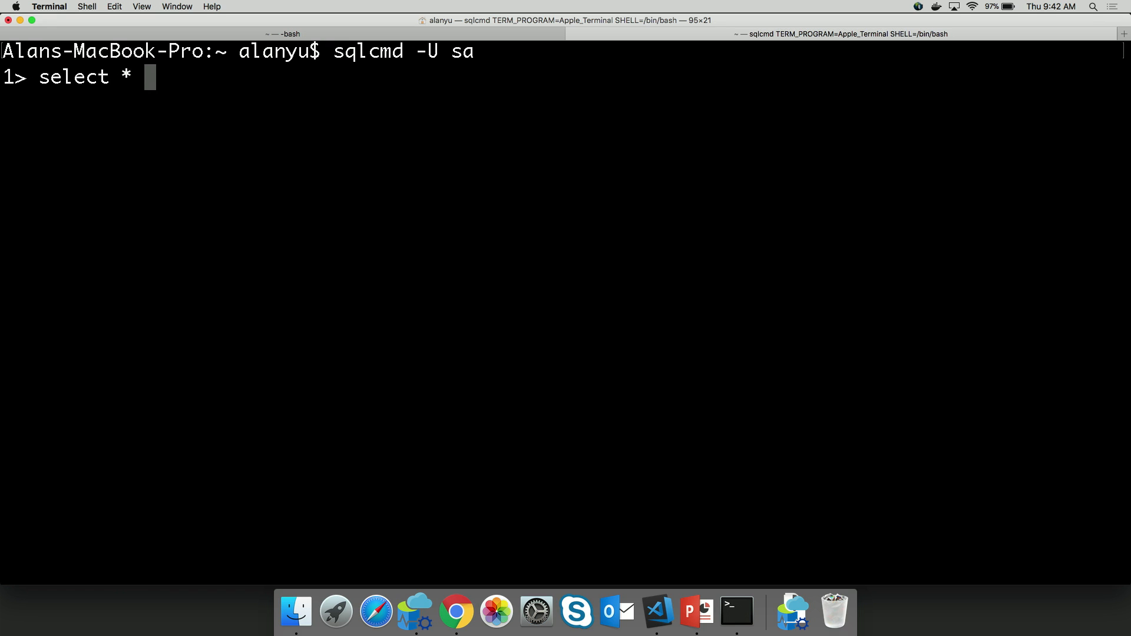
text(f)
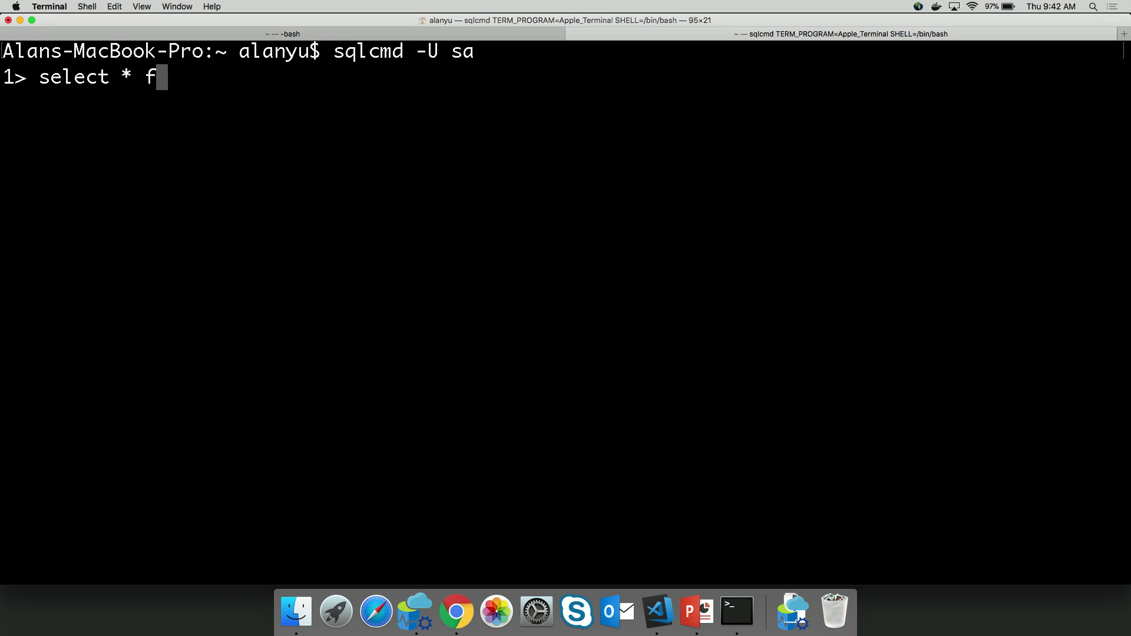
text(rom sys.)
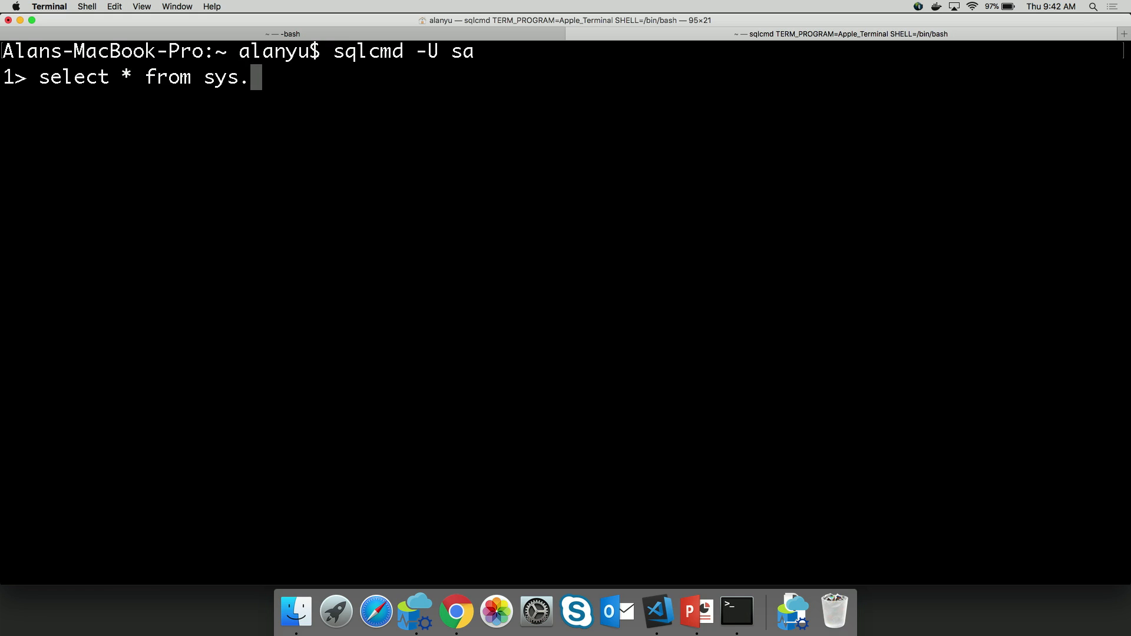
text(database)
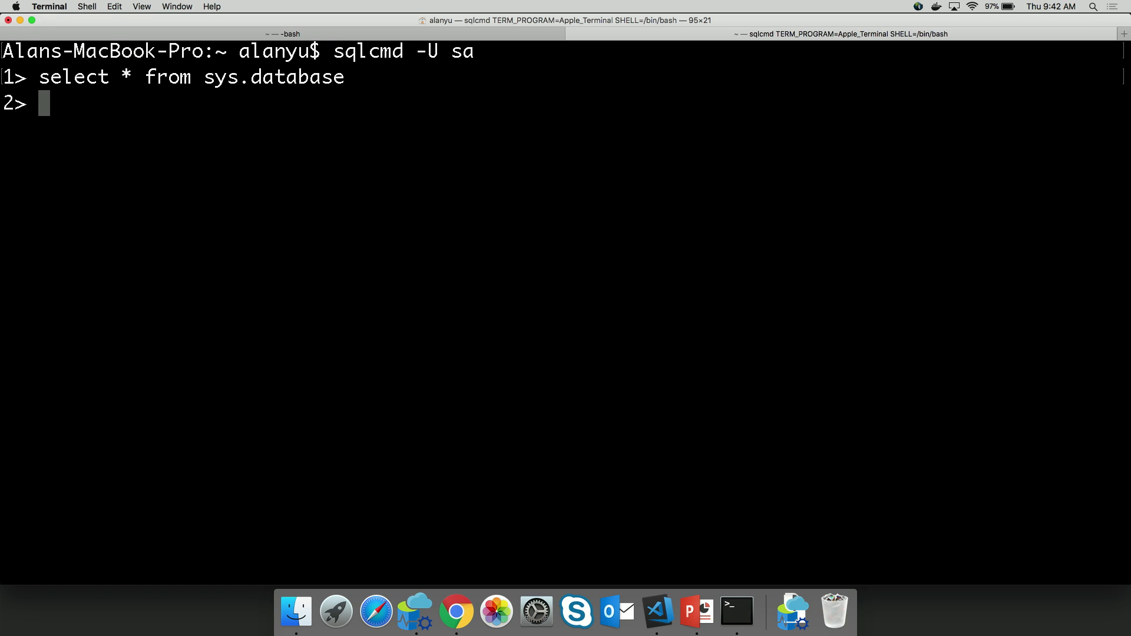
text(go)
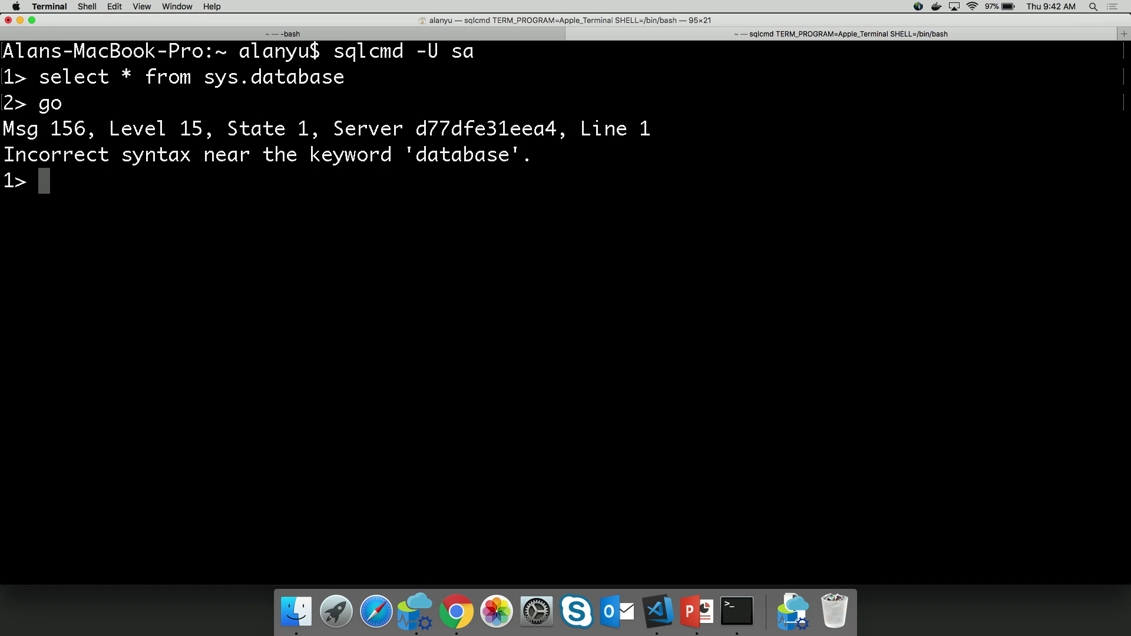
Run 'select * from sys.databases' followed by go in sqlcmd
text(select * from sys.databases)
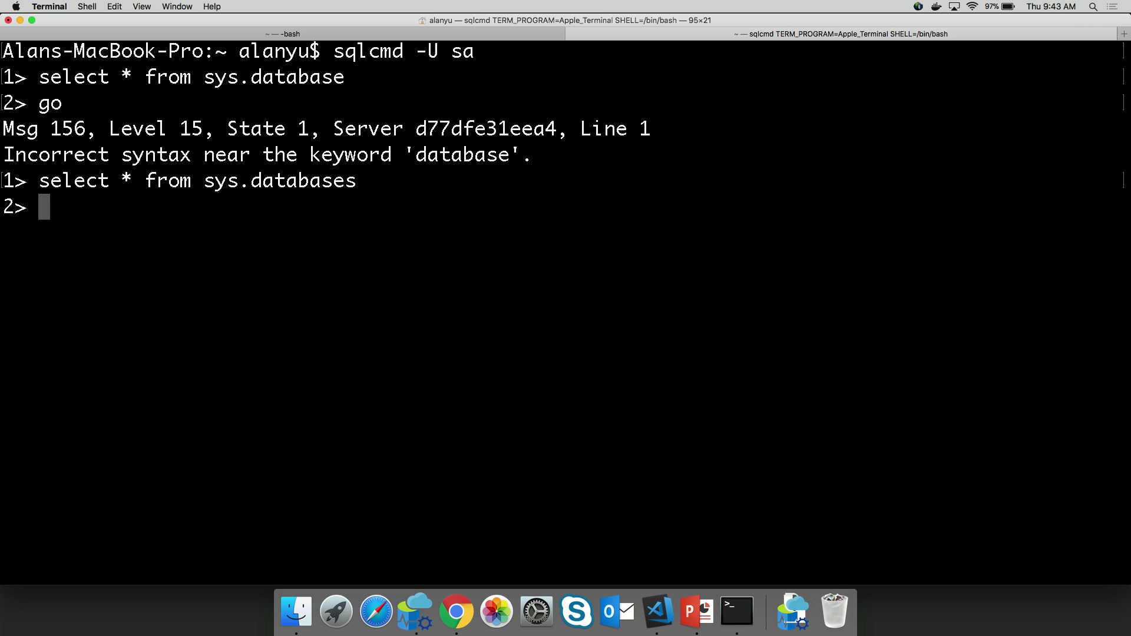
text(go)
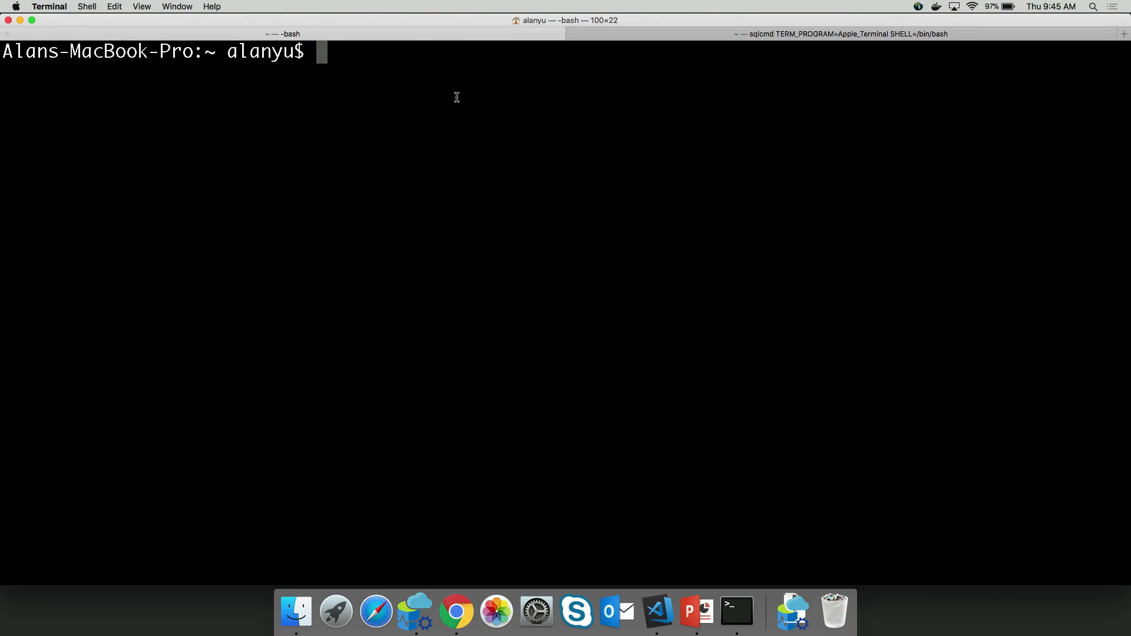
Launch mssql-cli at the master prompt and enable multiline mode with F3
text(mssql-)
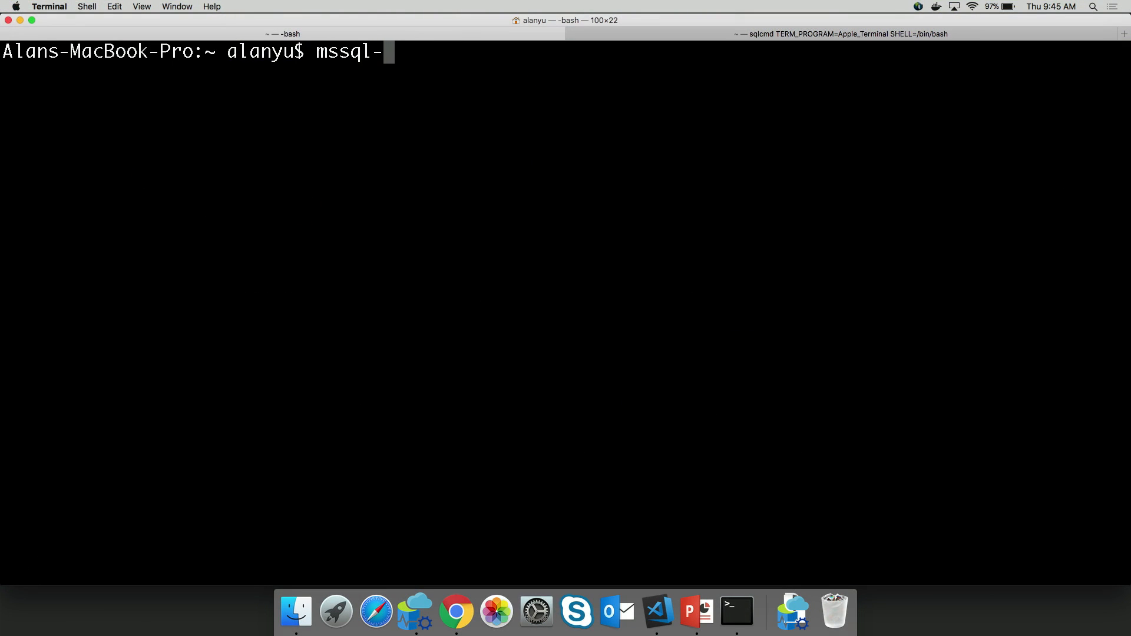
text(cli)
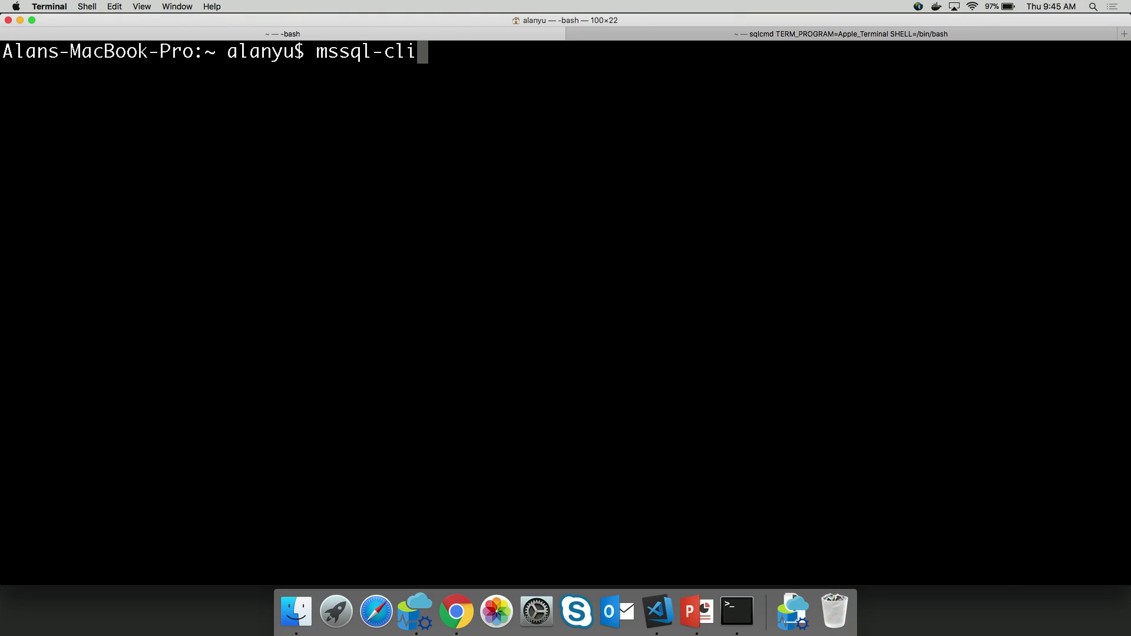
key(enter)
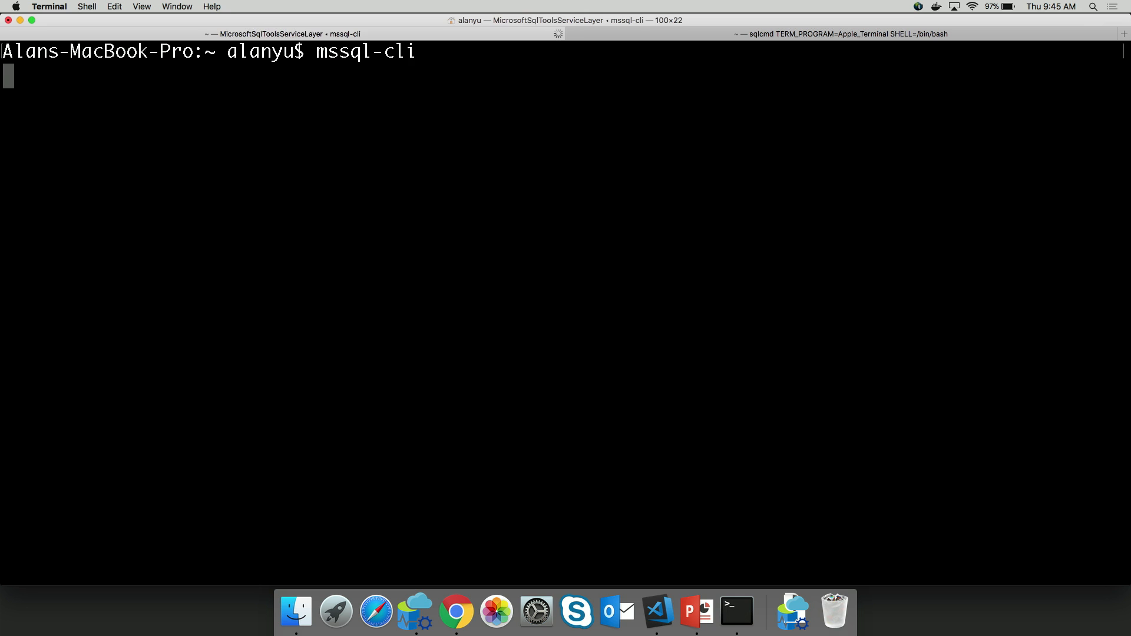
key(enter)
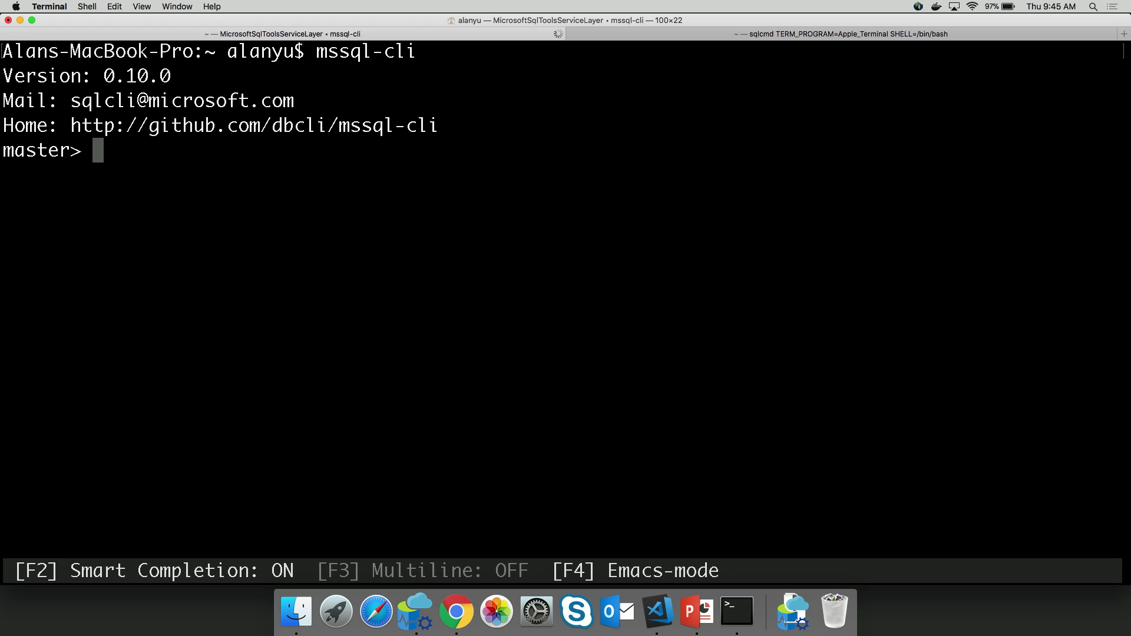
key(F3)
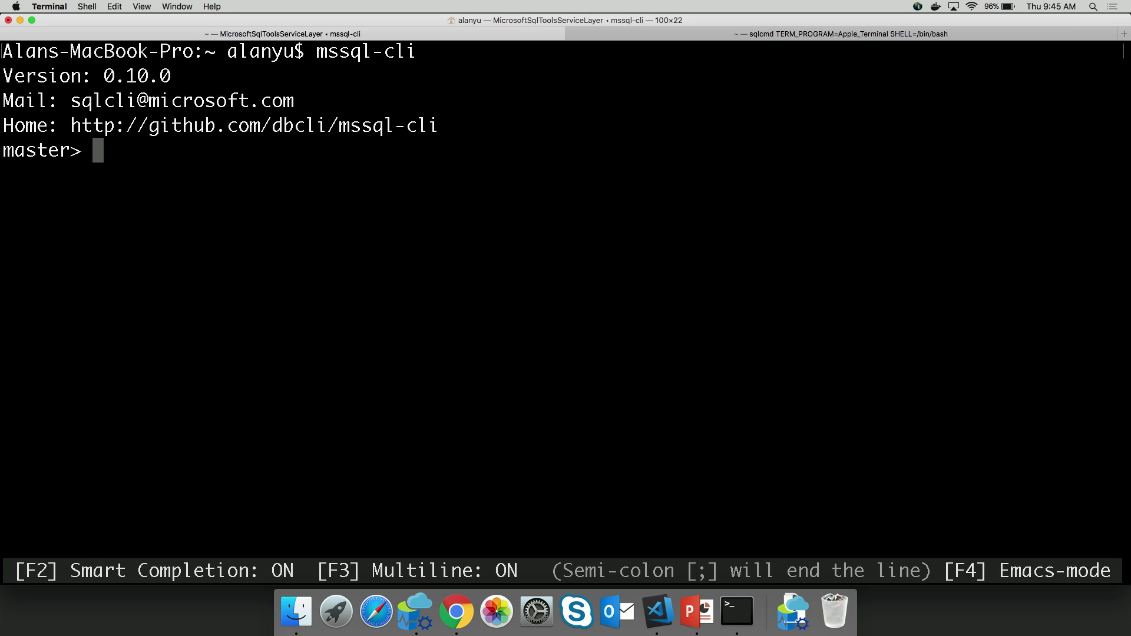
Run 'select name from sys.databases;', listing five databases including WideWorldImporters
text(select alias."CapitalName", alias."CountryName", "Countries"."IsoAlpha3Code")
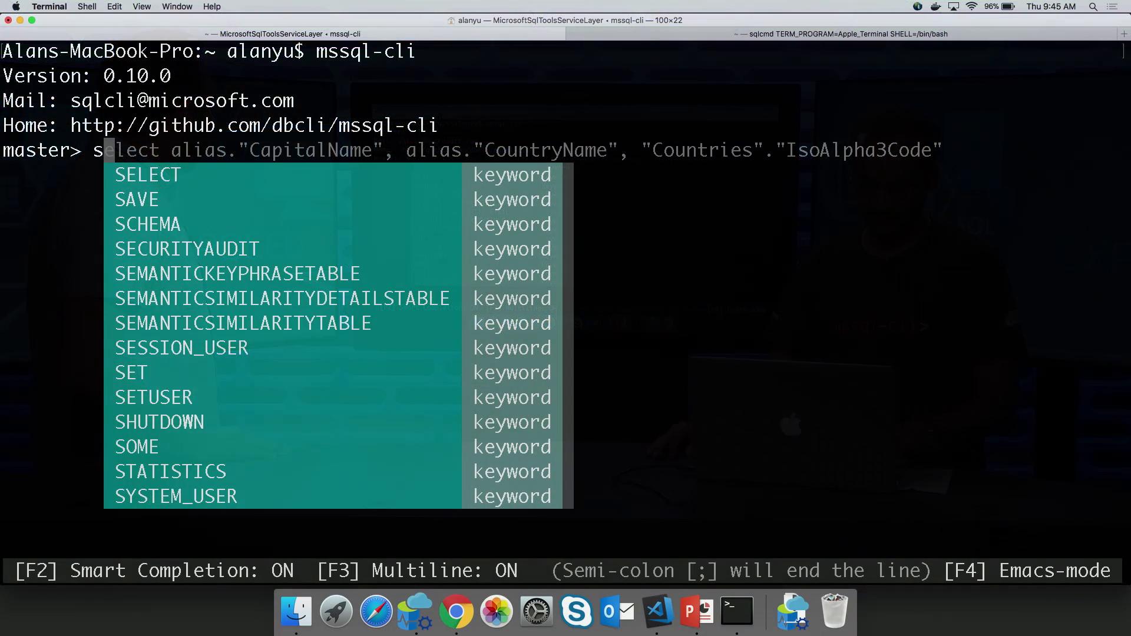
text(le)
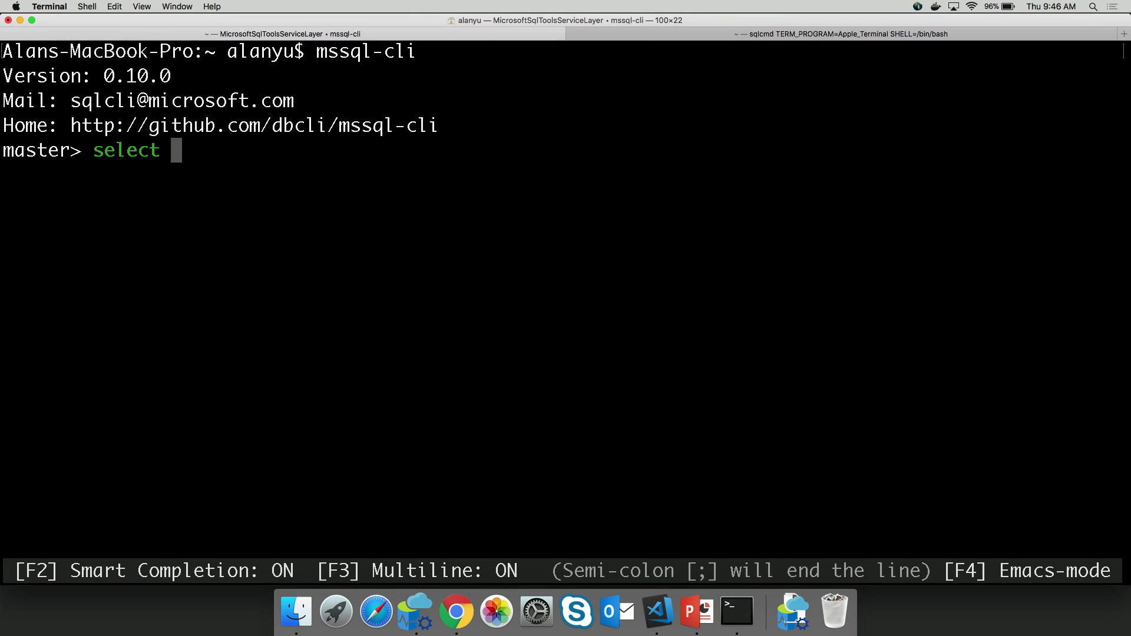
text(name from sys.databases)
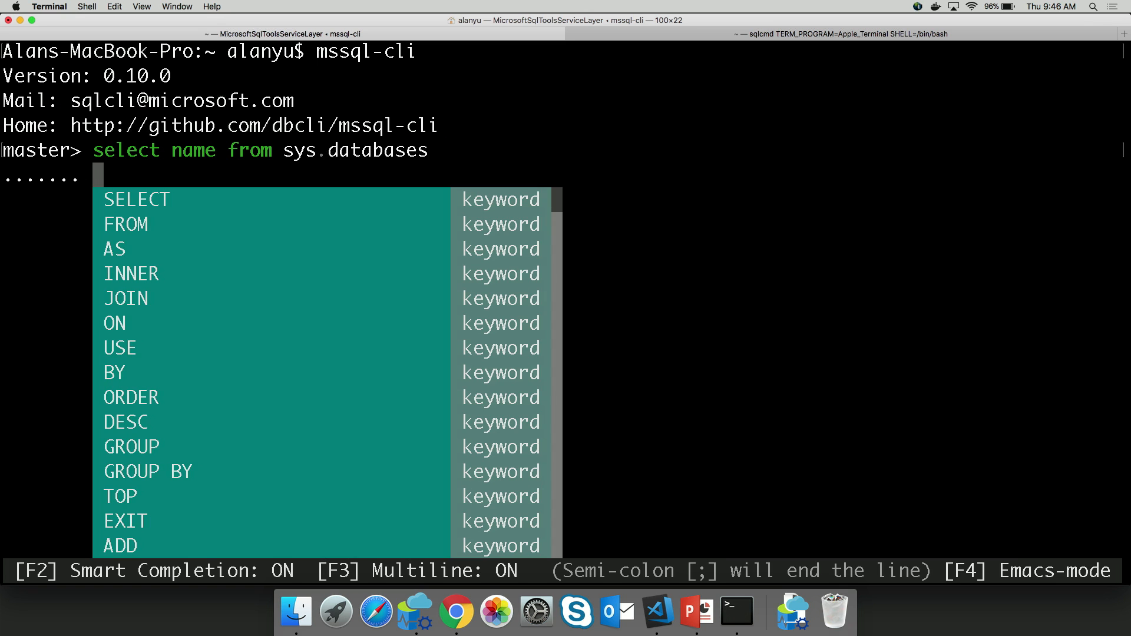
text(;)
text(select name from sys.databa)
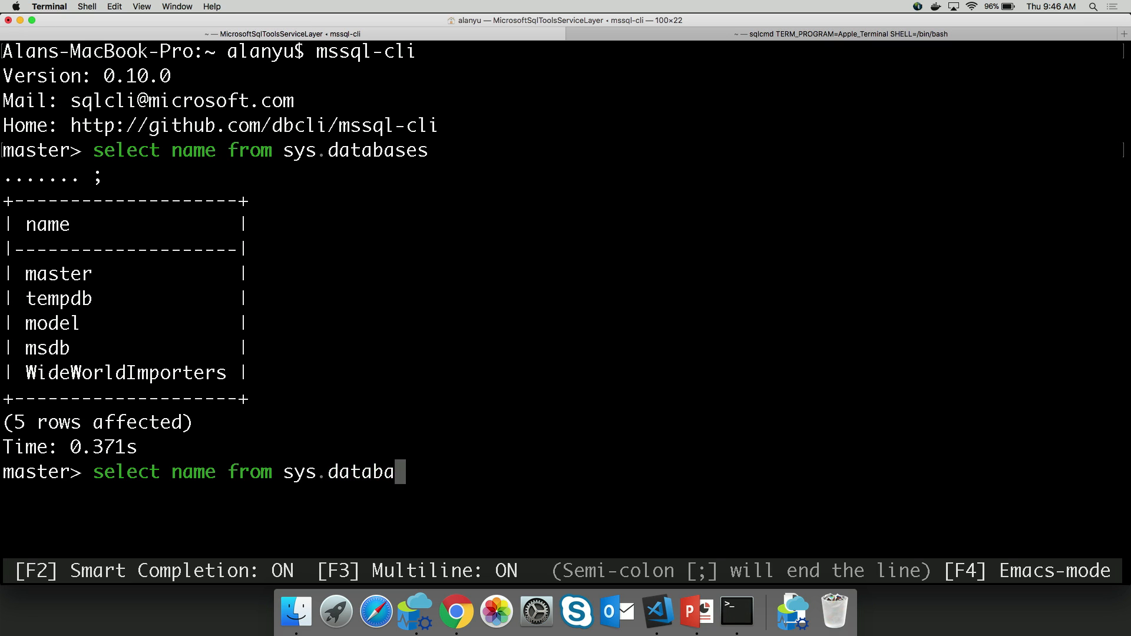
Run 'select * from sys.databases' to see all columns, then quit the pager
key(backspace)
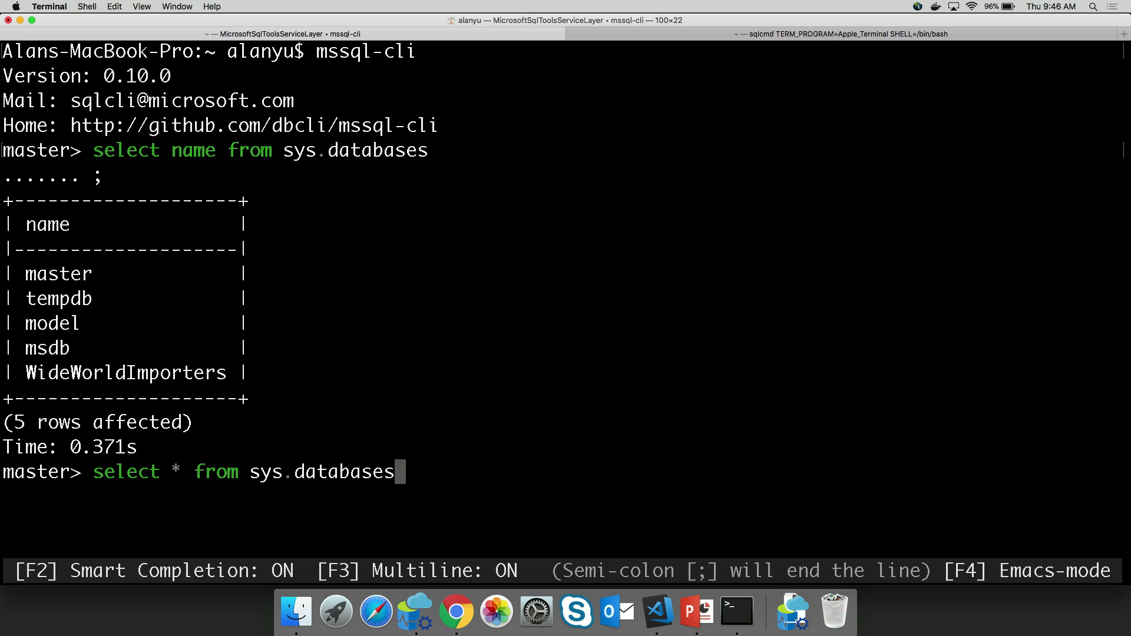
key(enter)
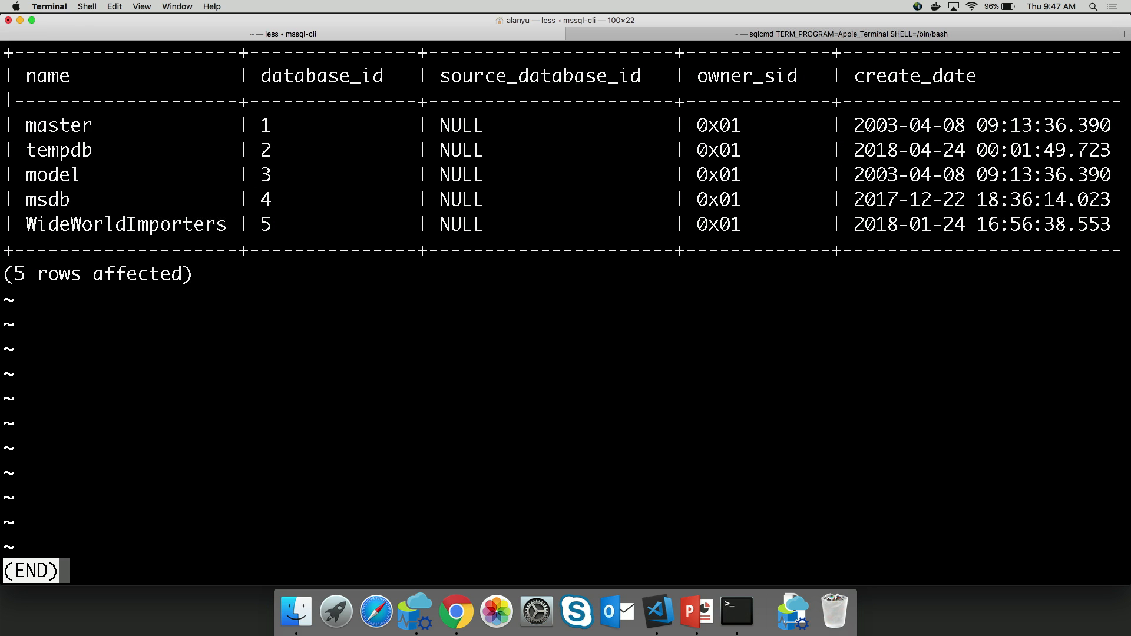
key(q)
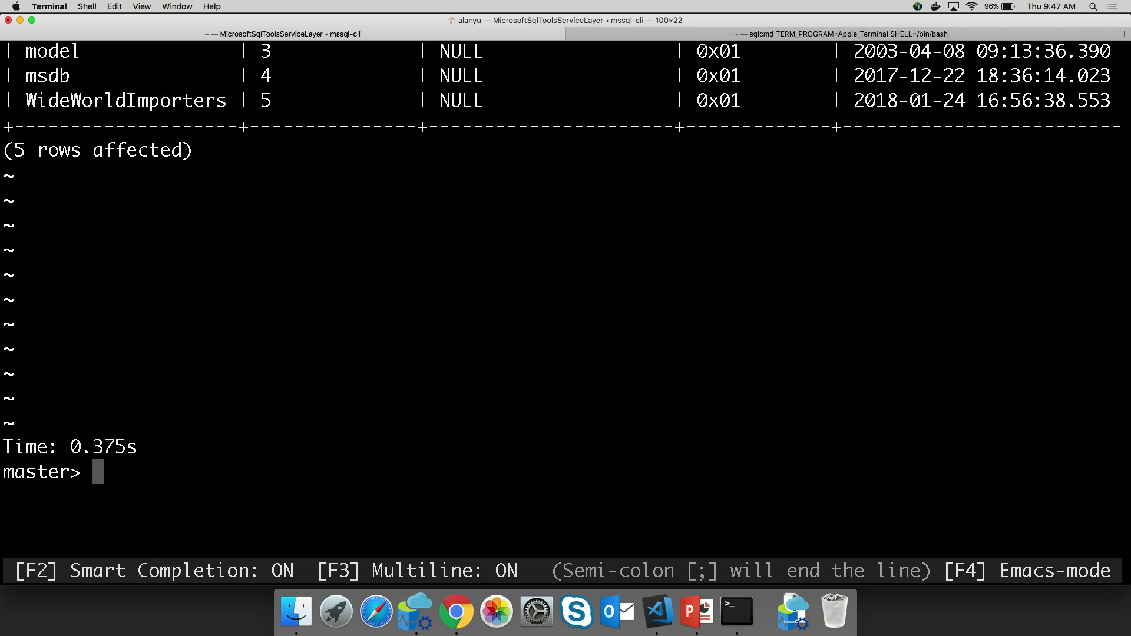
Run USE "WideWorldImporters"; to switch database, then toggle multiline off with F3
text(USe "WideWorldImporters";)
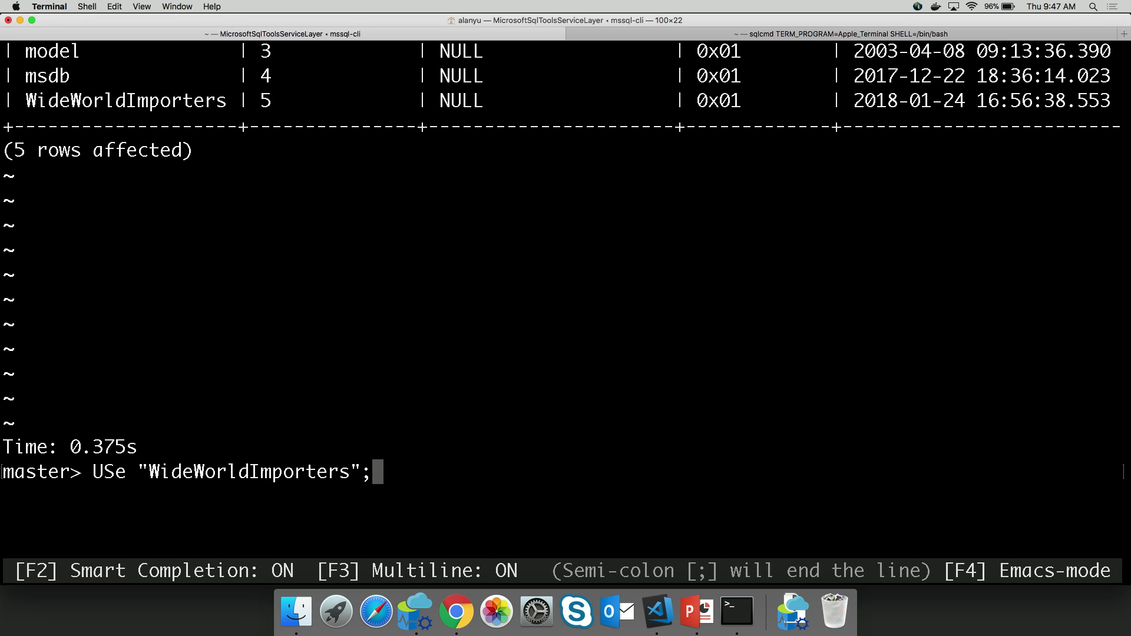
key(Return)
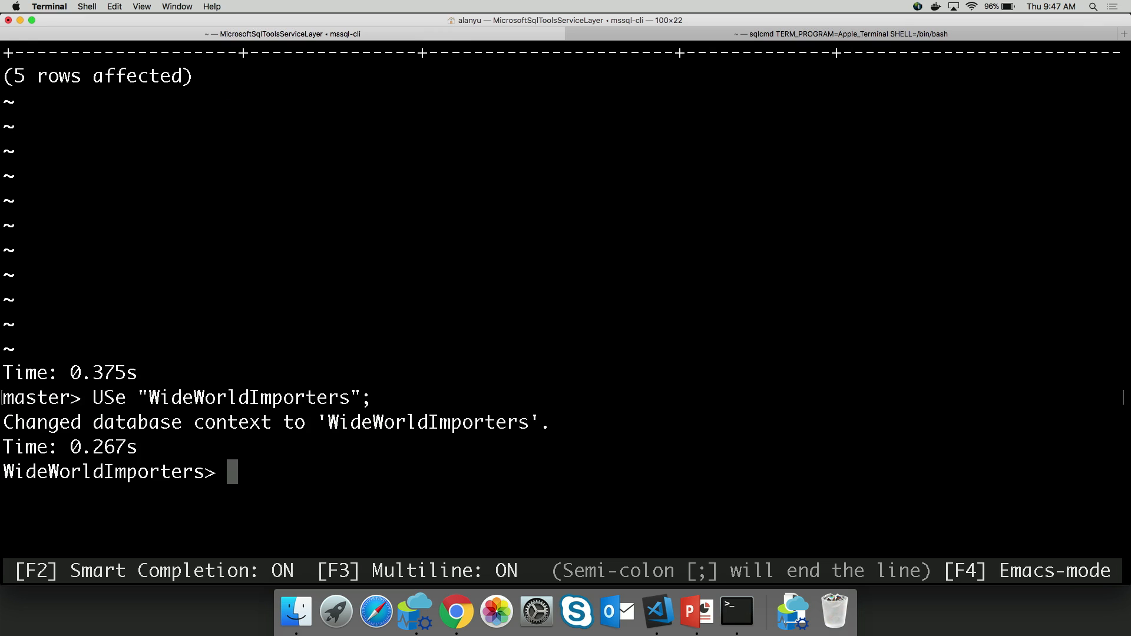
key(F3)
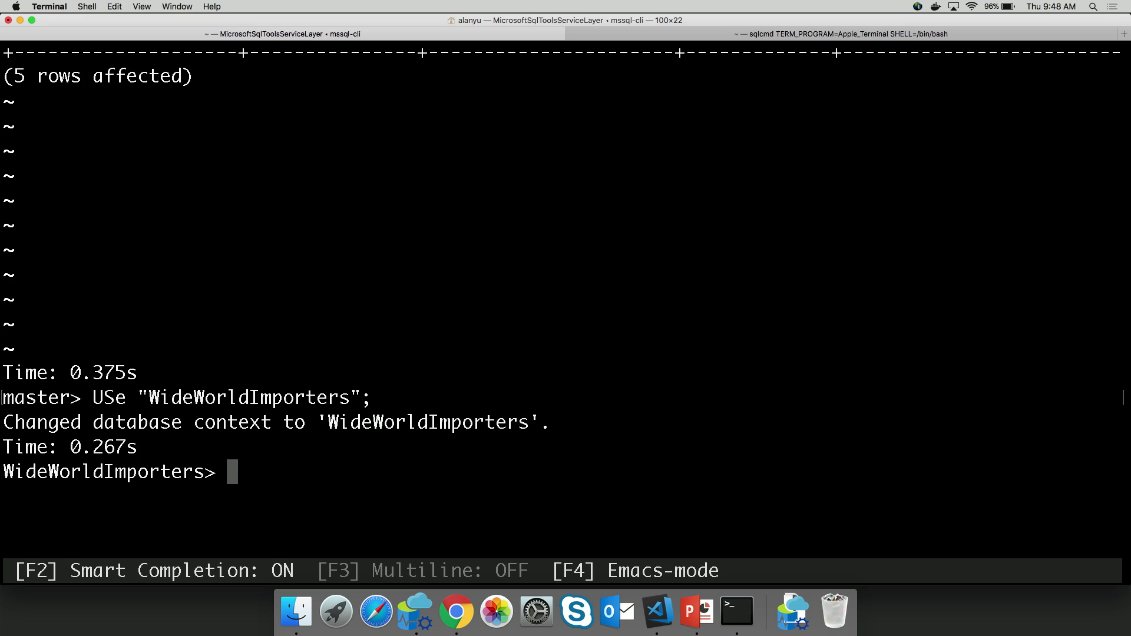
Enable multiline and type a select query on dbo."countries" using an alias
key(f3)
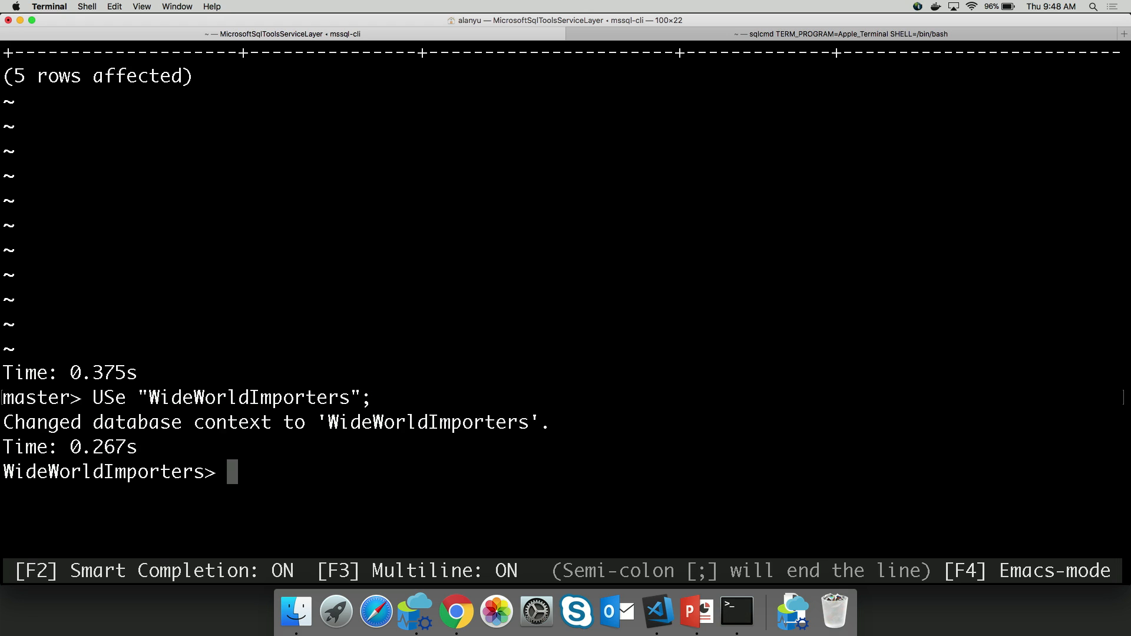
text(select * from sys.databases)
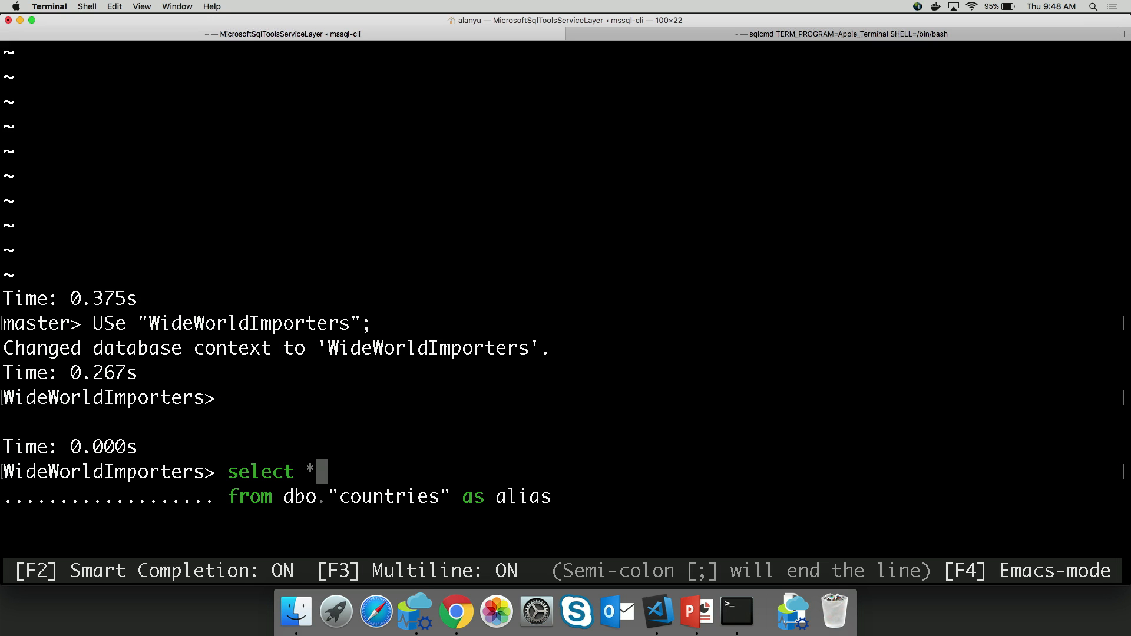
text(ala)
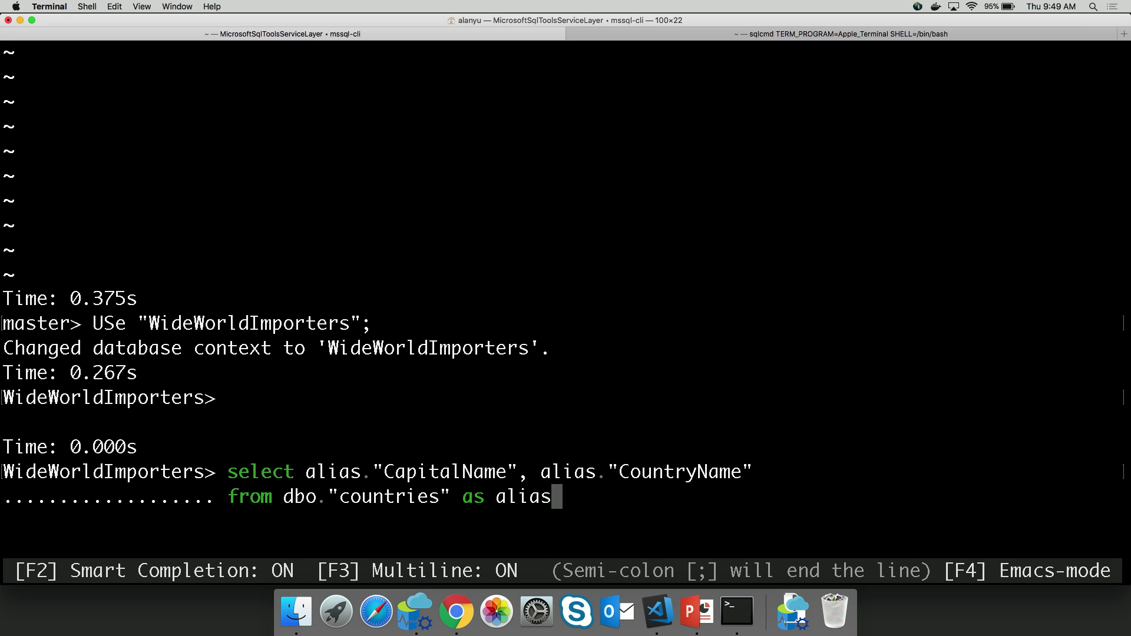
Run the CapitalName and CountryName query on dbo.countries and scroll the results
text(;)
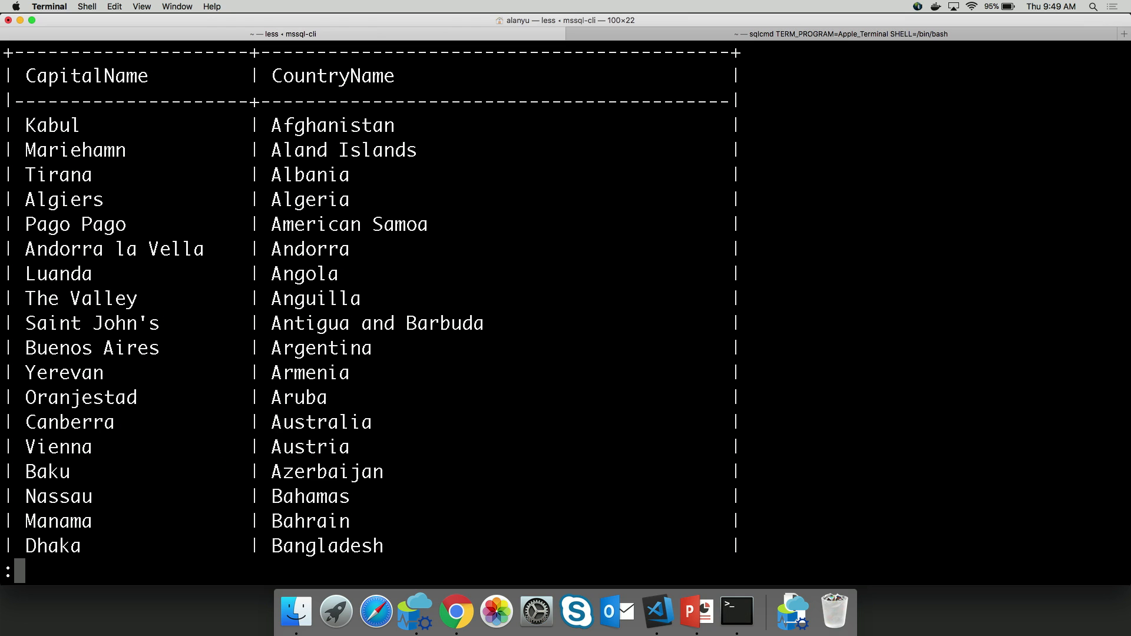
scroll(down, 3)
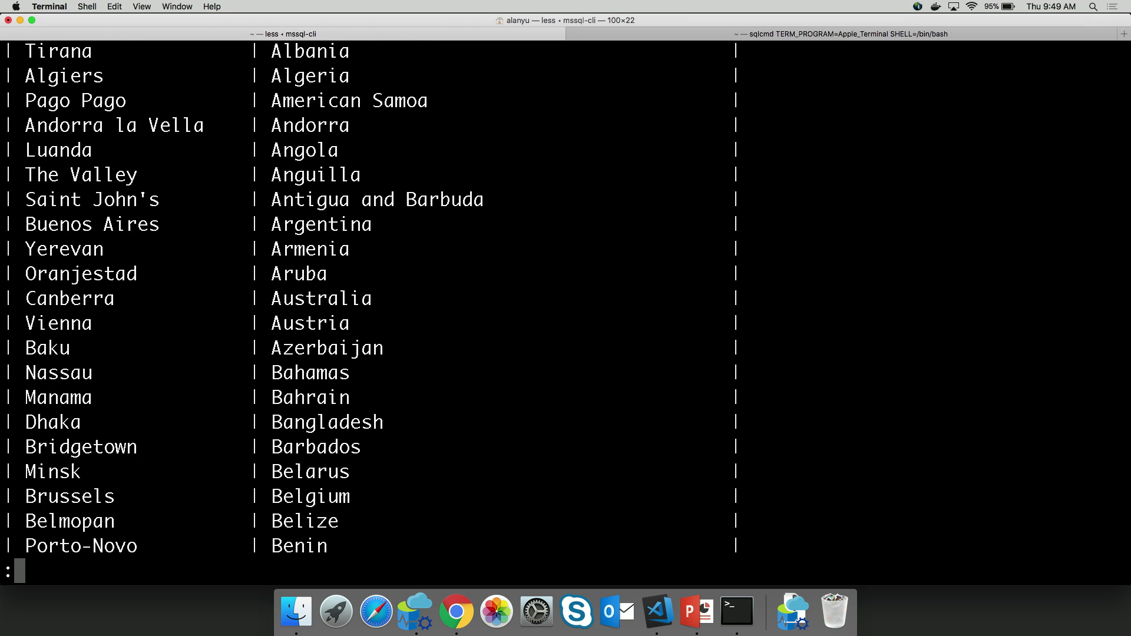
scroll(down, 3)
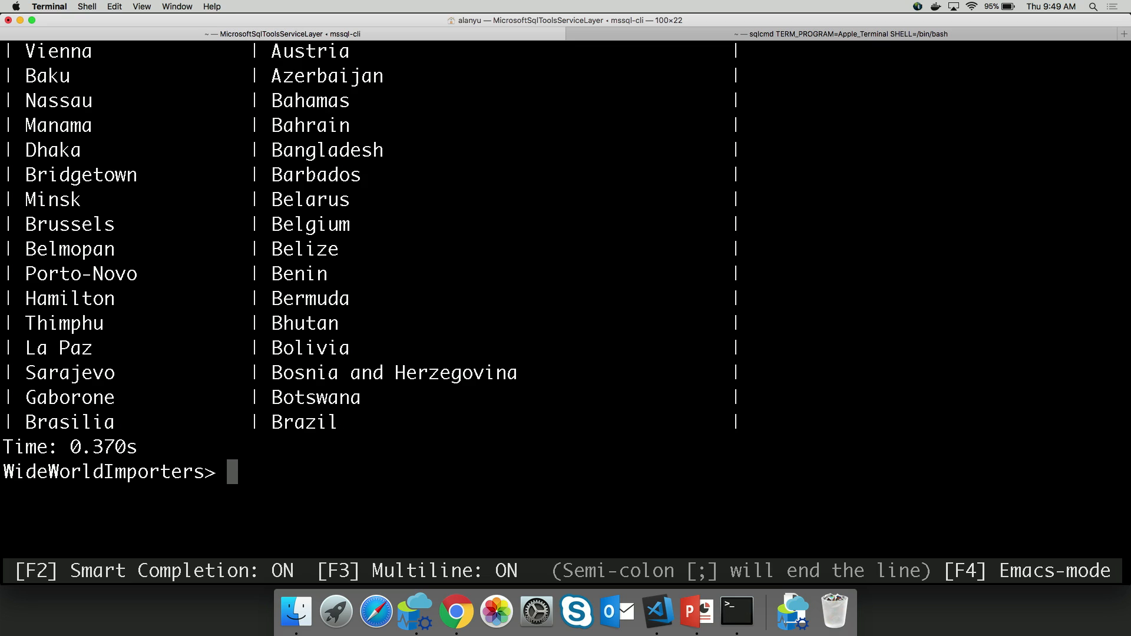
text(select alias."CapitalName", alias."CountryName" from dbo."countries" as alias)
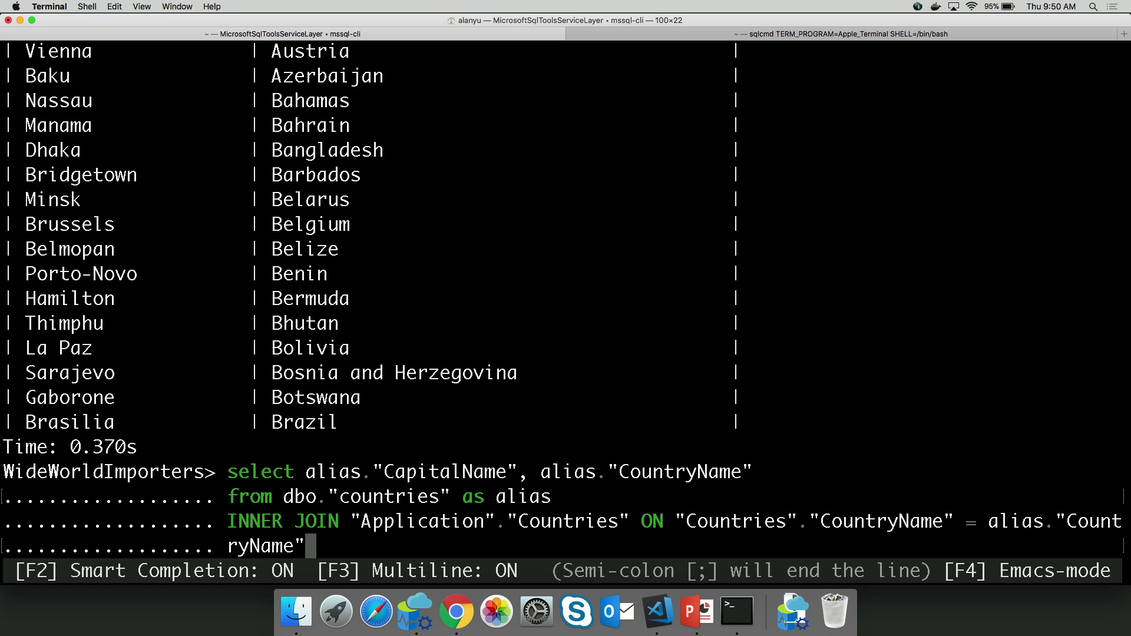
Add the Application.Countries join and IsoAlpha3Code column, then run it
text(, a)
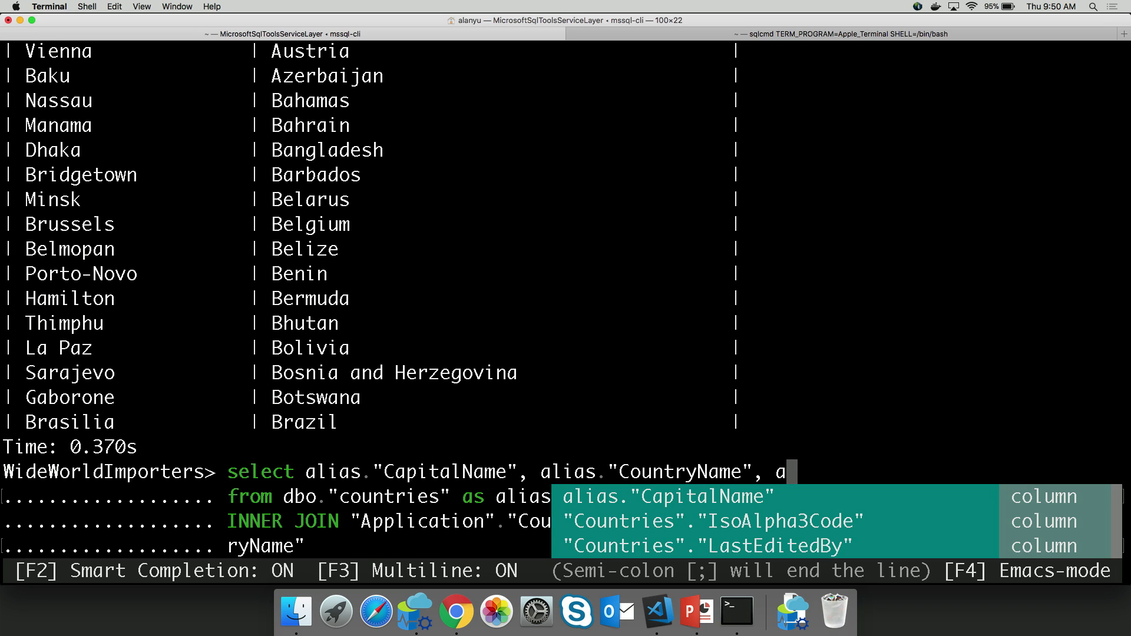
text(C)
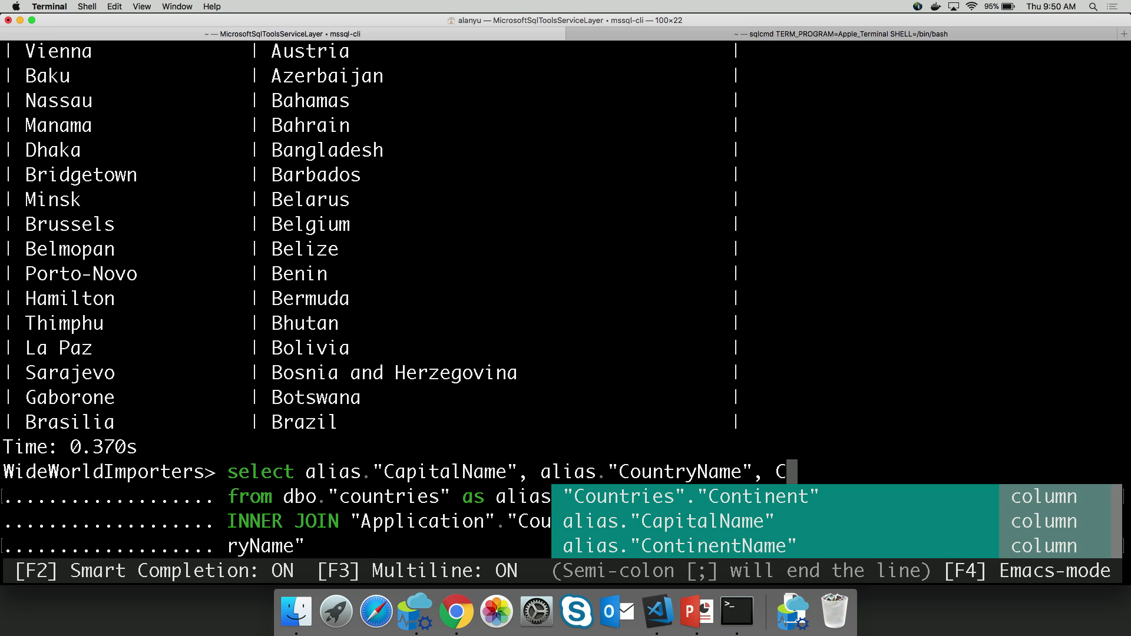
text(ountries"."CountryType)
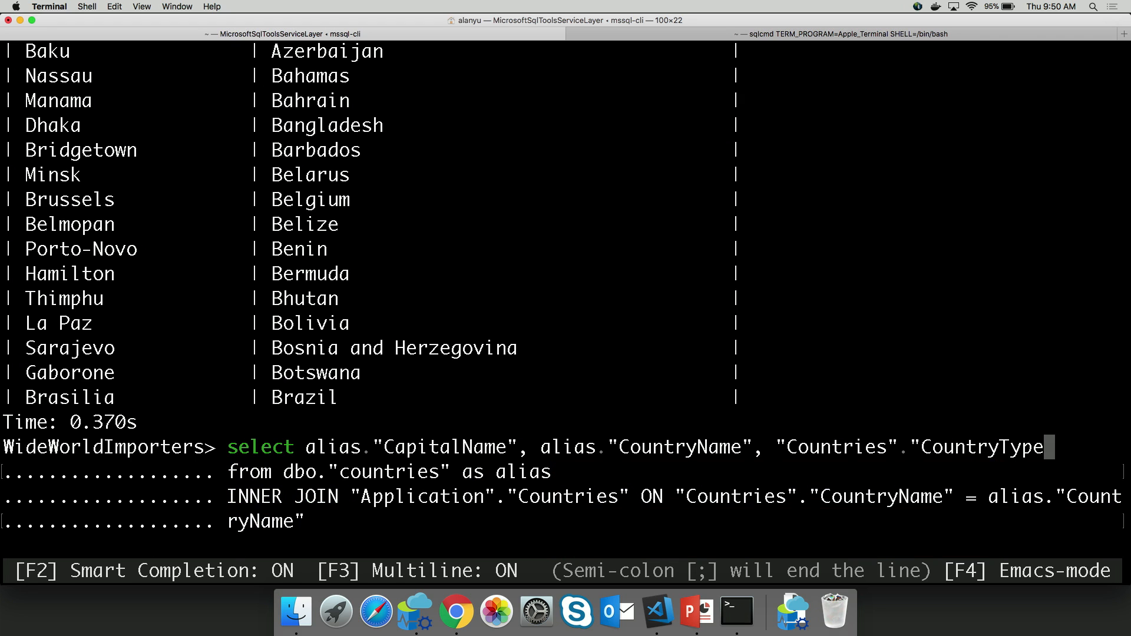
text(IsoAlpha3Code")
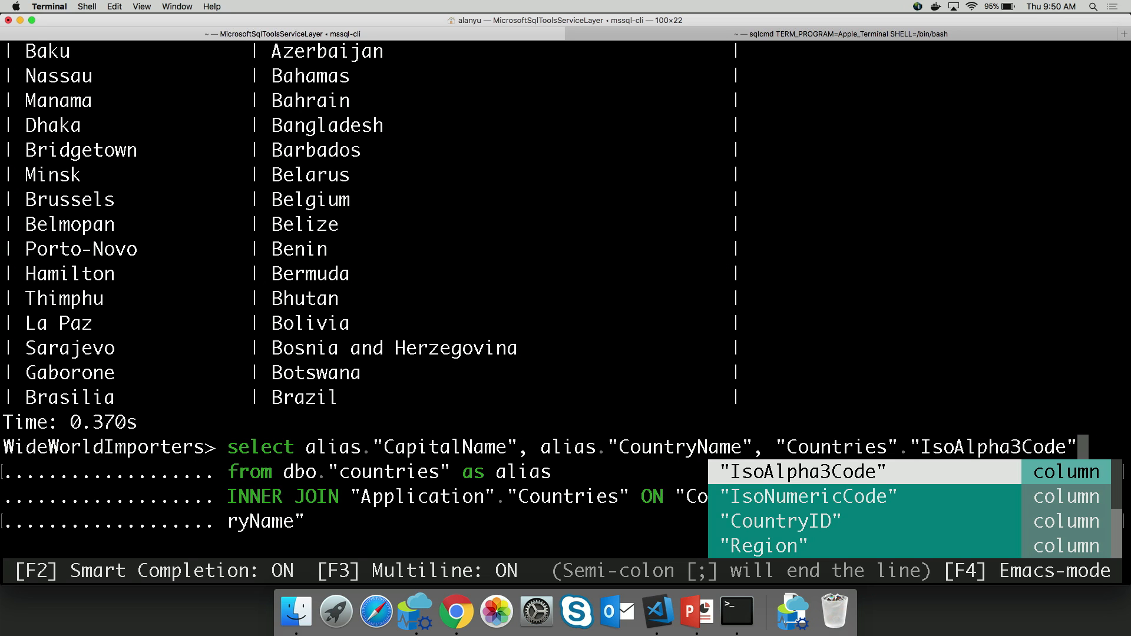
key(Down)
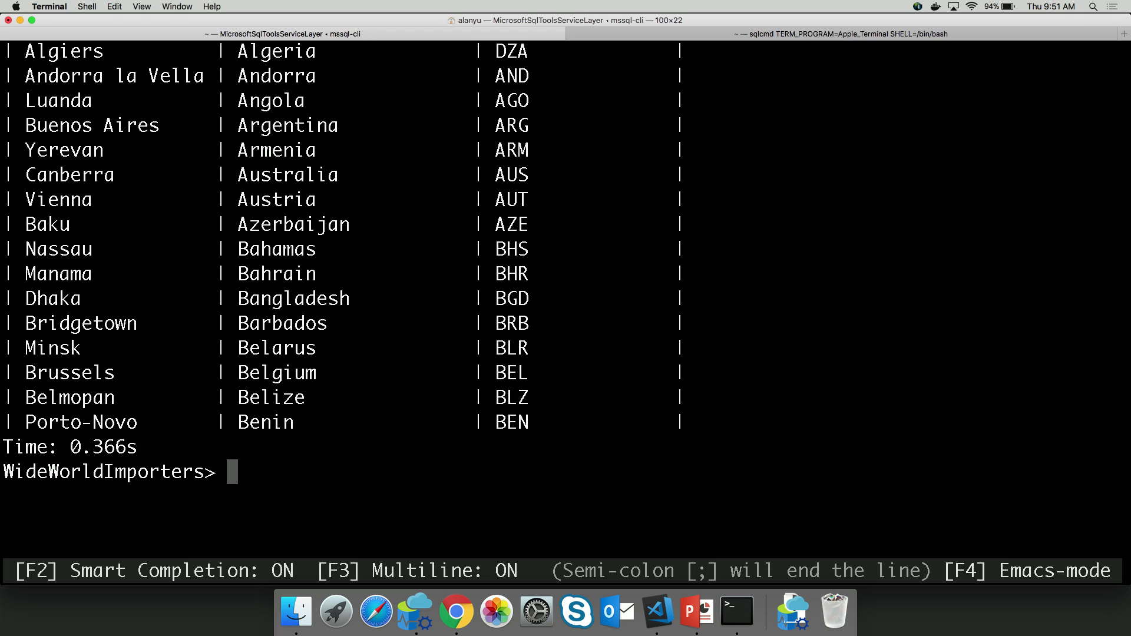
Display special-commands help with \? and list the server's databases with \ld
text(\sn randomVacation SELECT TOP 1 * FROM "dbo"."countries" ORDER BY NEWID())
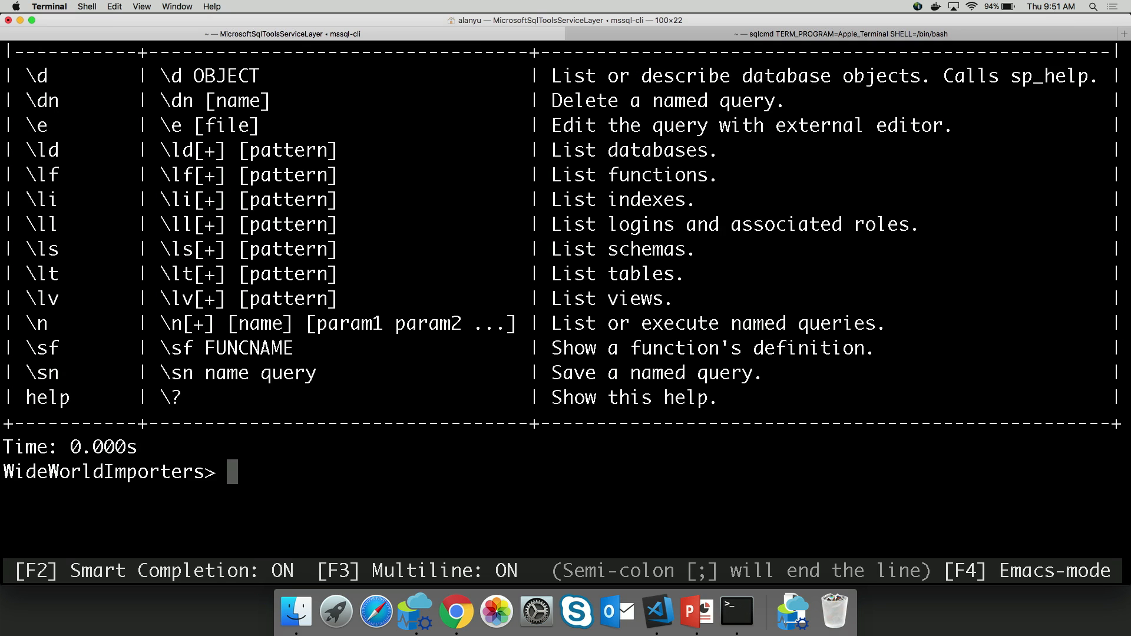
text(\)
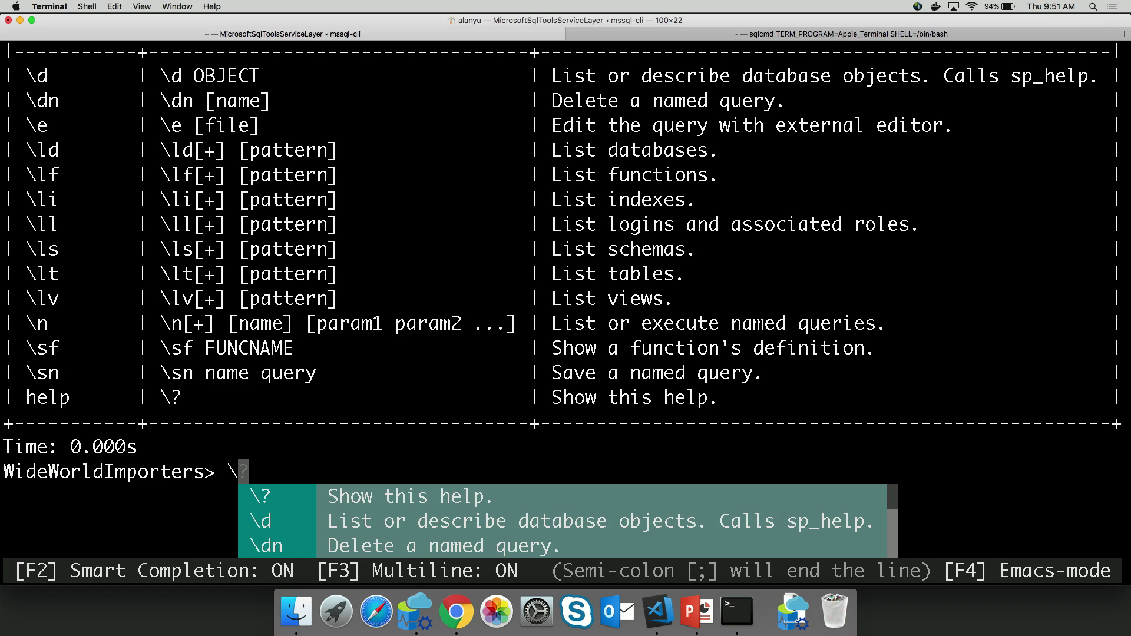
text(lt peop)
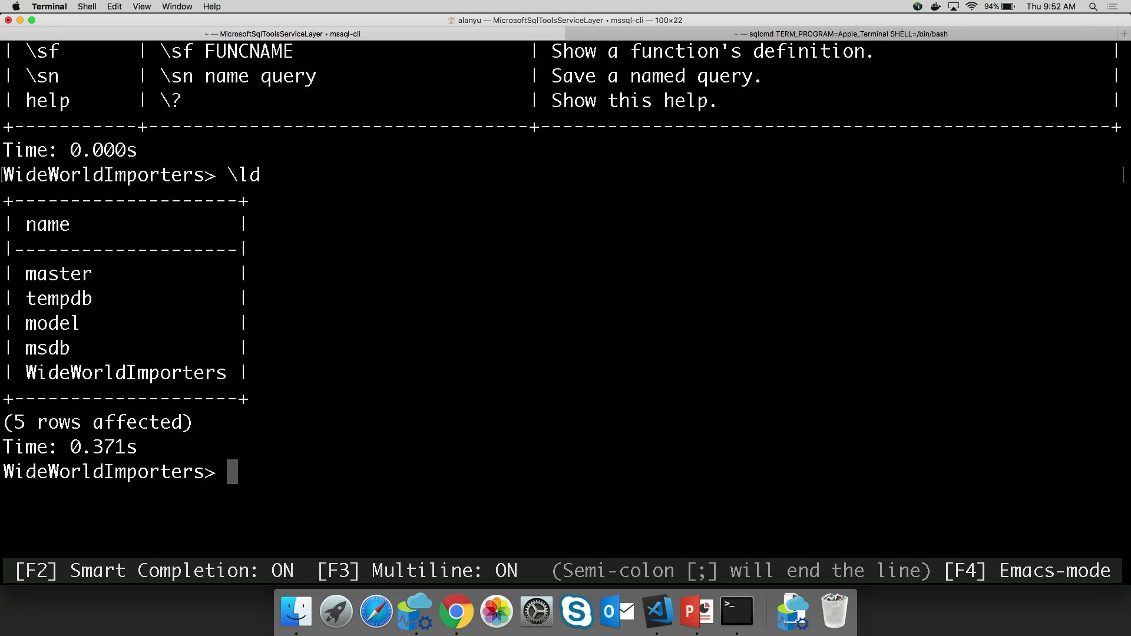
List tables matching 'peop' with \lt, returning Application.People and People_Archive
text(\ld)
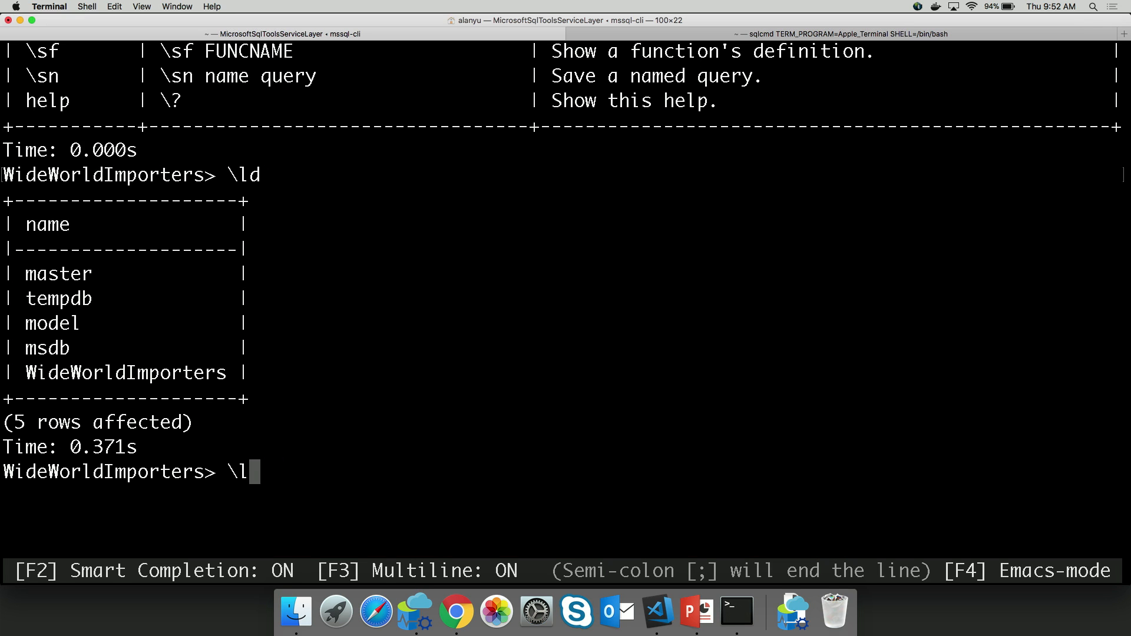
text(d)
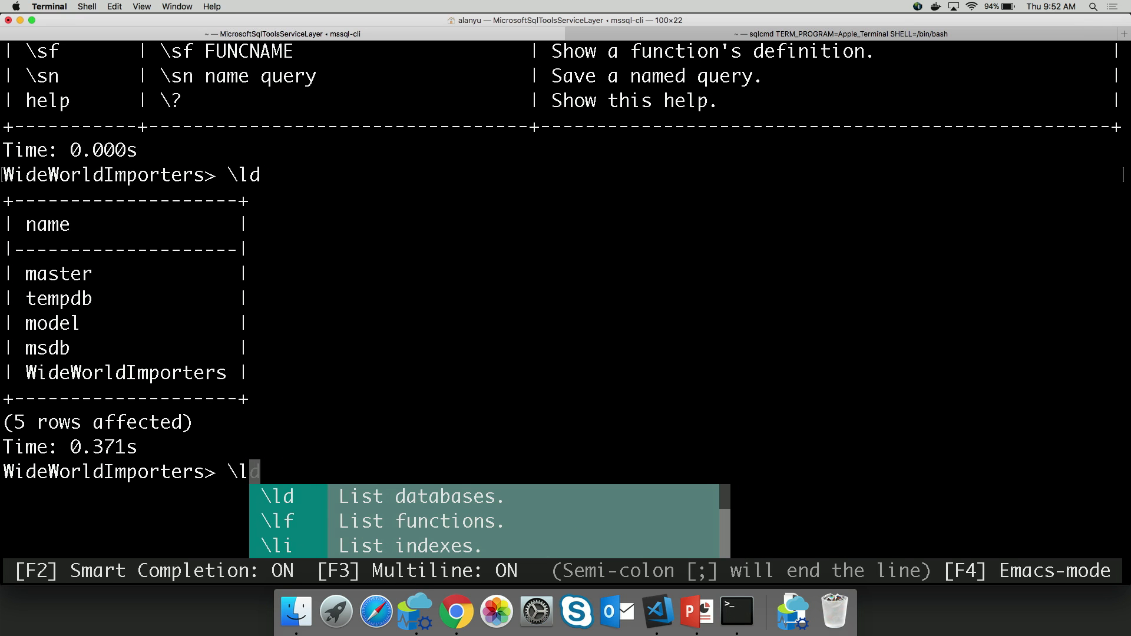
text(l)
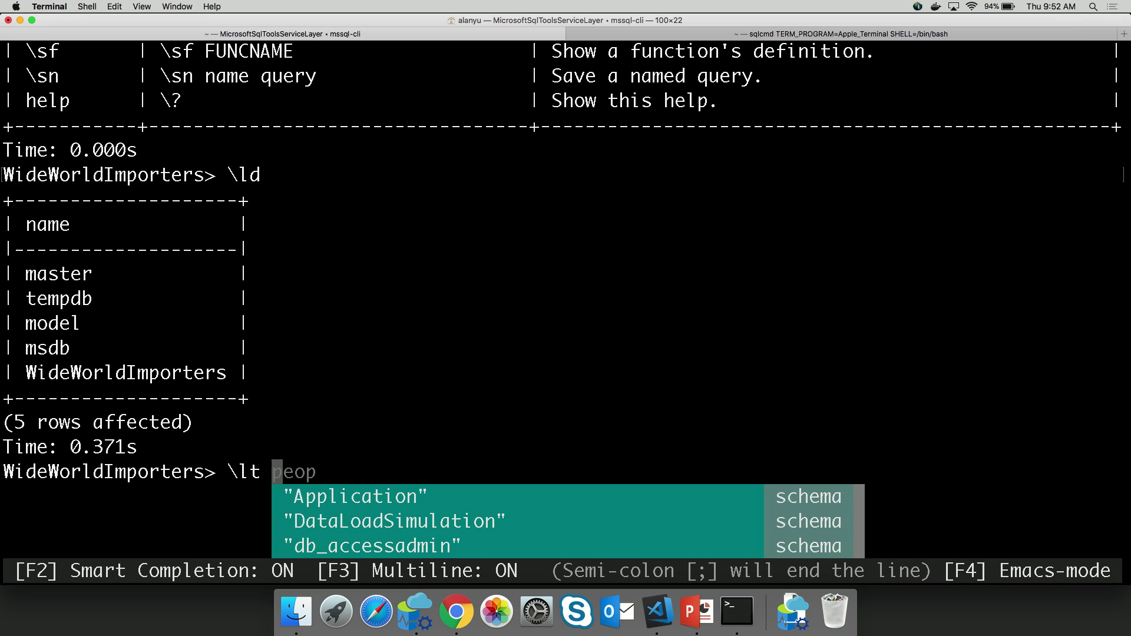
text(peop)
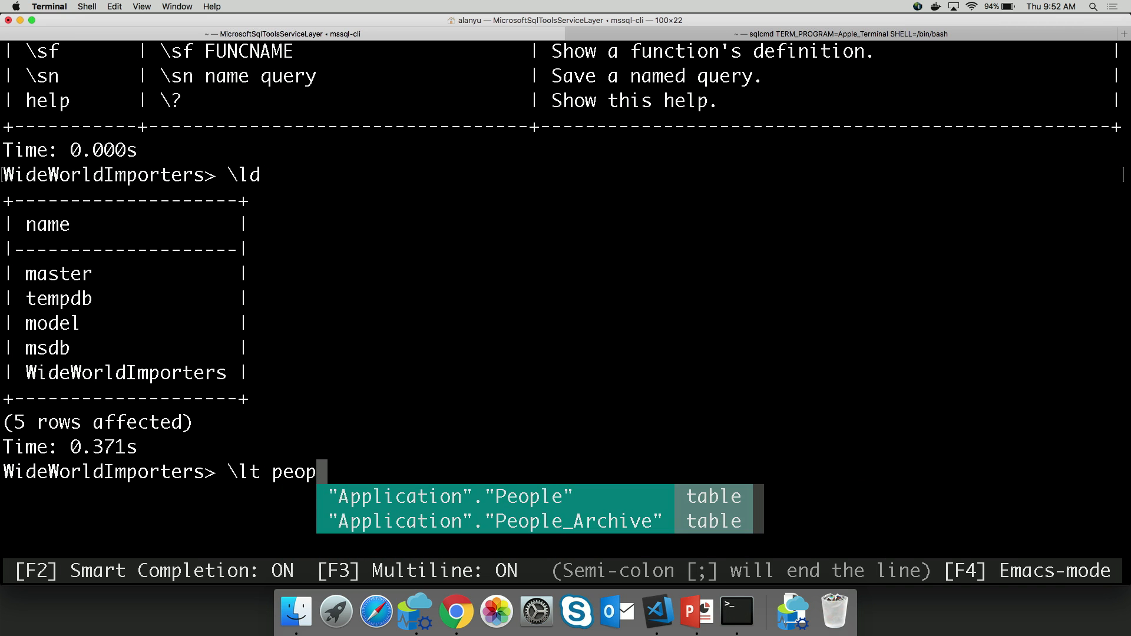
key(enter)
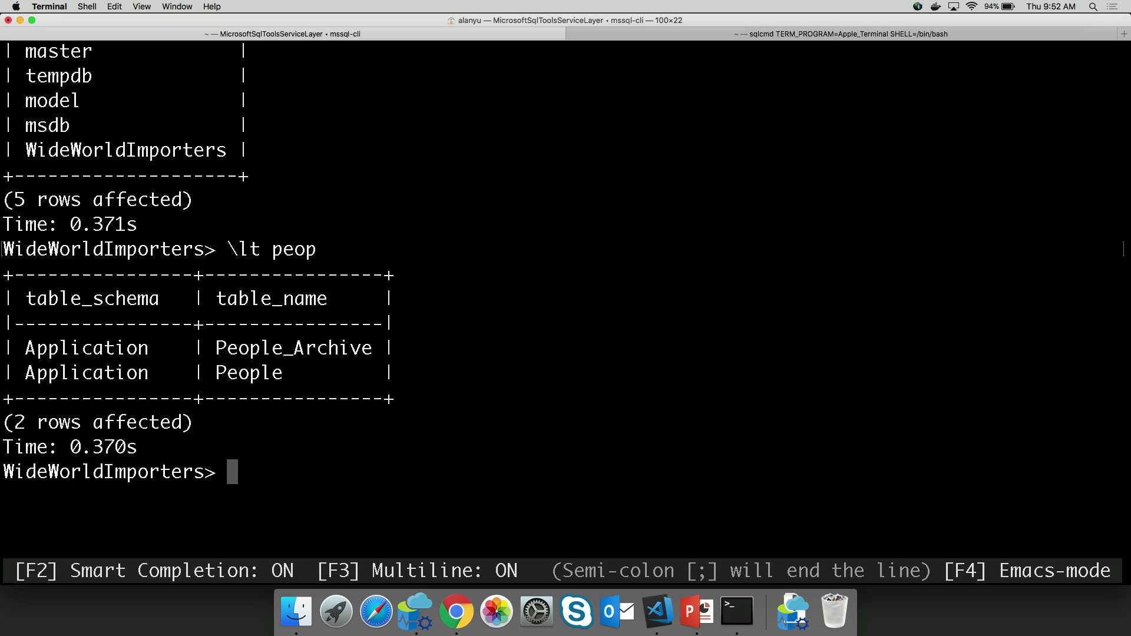
Save the capital, country and ISO code join query as 'myjoin' and run it
text(select alias."CapitalName", alias."CountryName", "Countries"."IsoAlpha3Code" from dbo."countries" as alias INNER JOIN "Application"."Countries" ON "Countries"."CountryName" = alias."CountryName";)
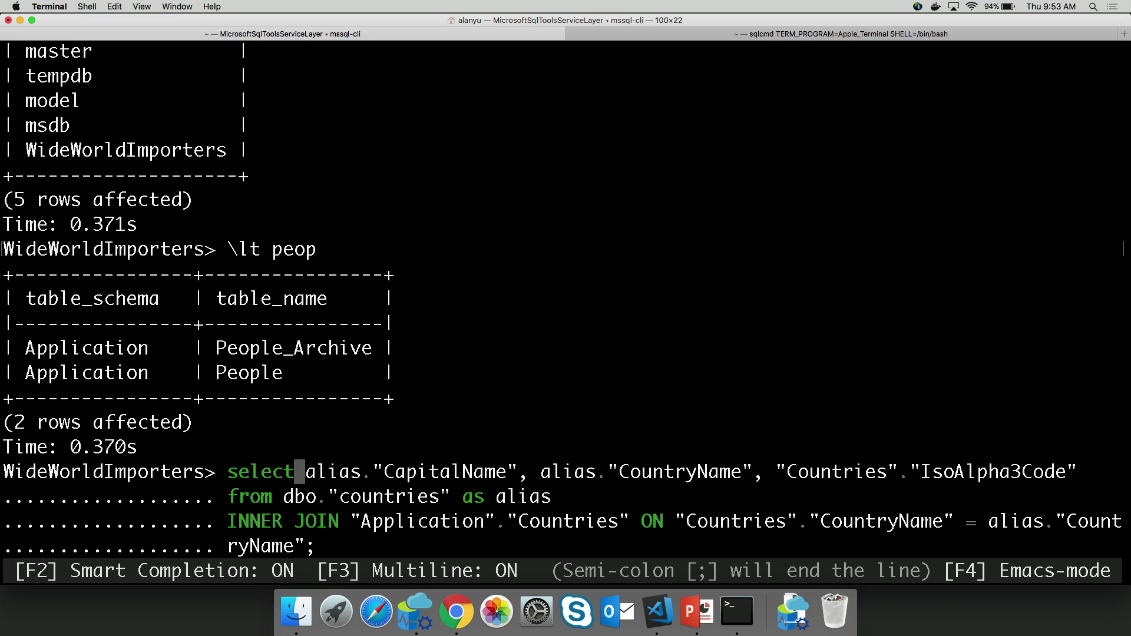
text(\)
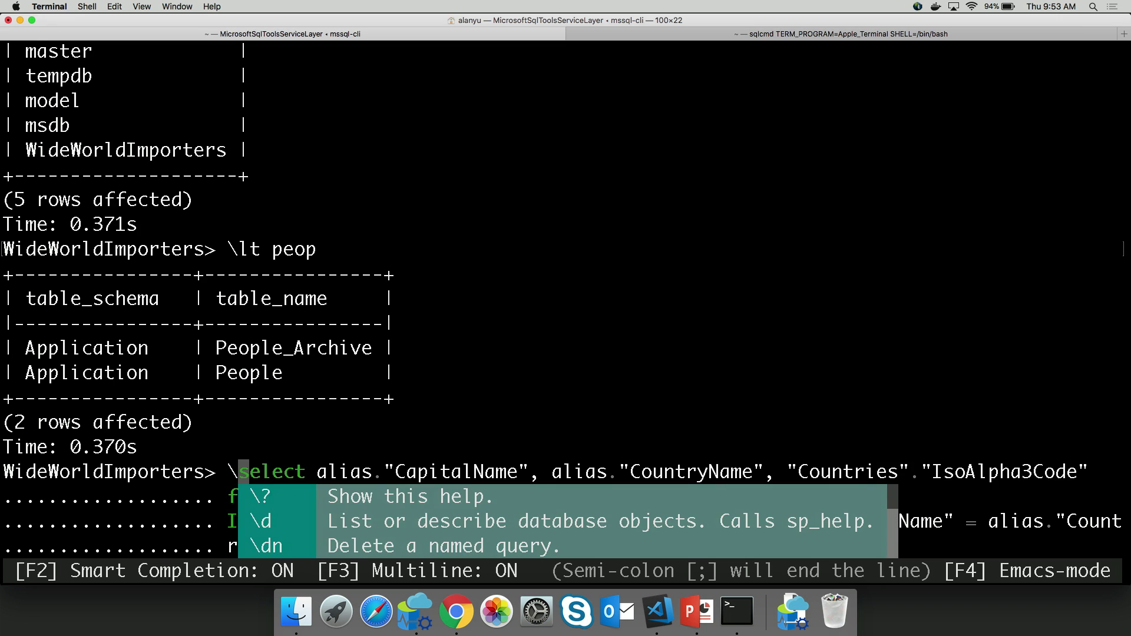
text(sn)
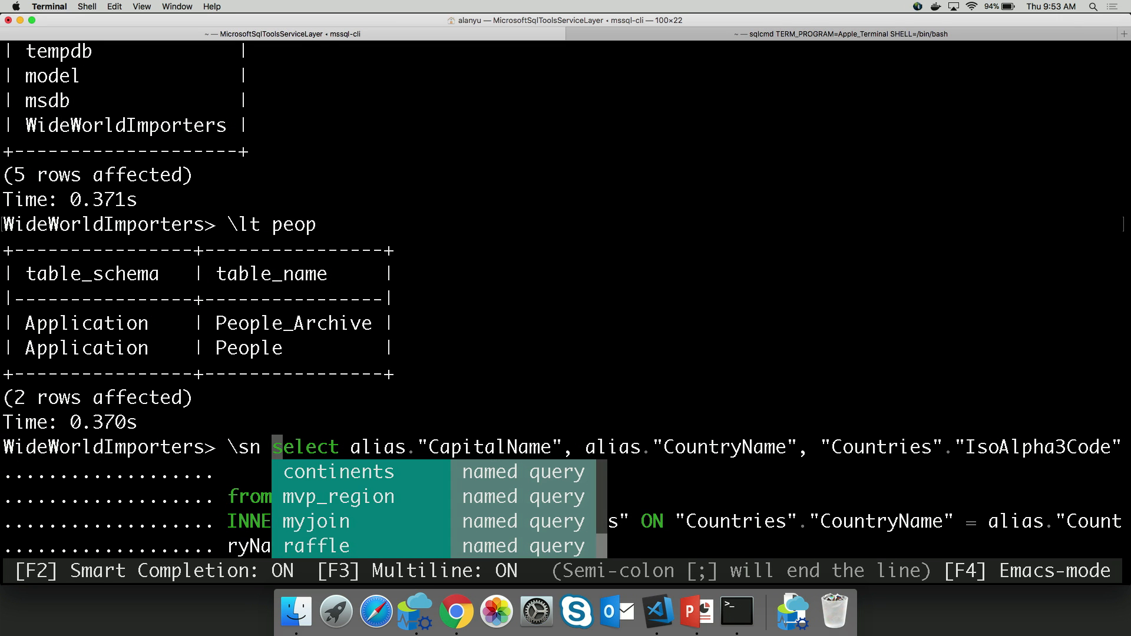
text(myjoi)
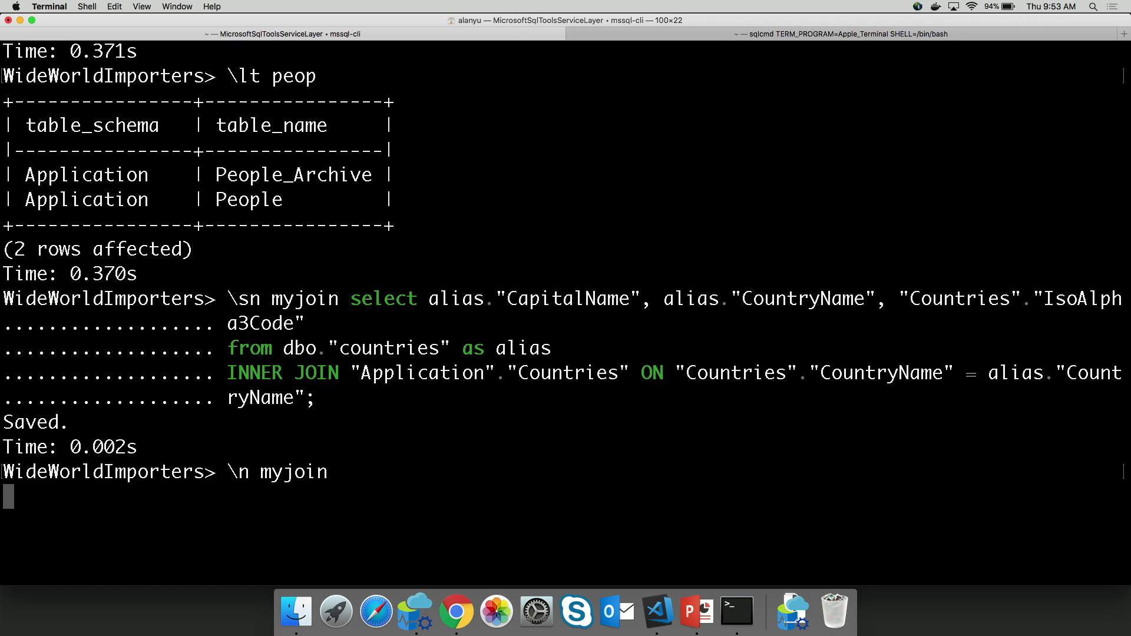
key(enter)
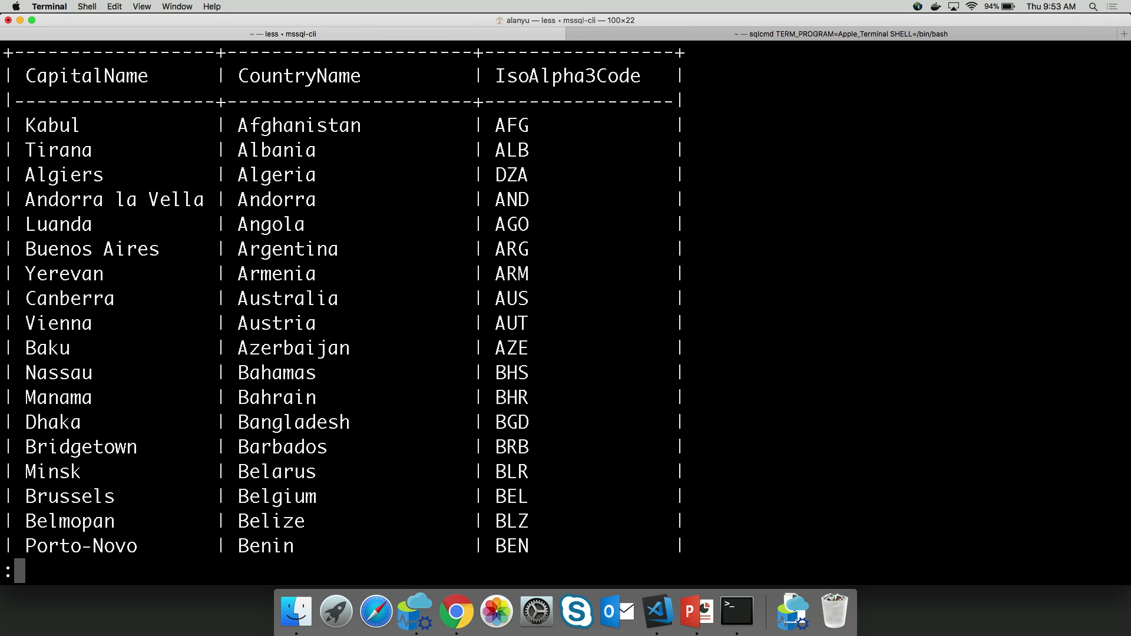